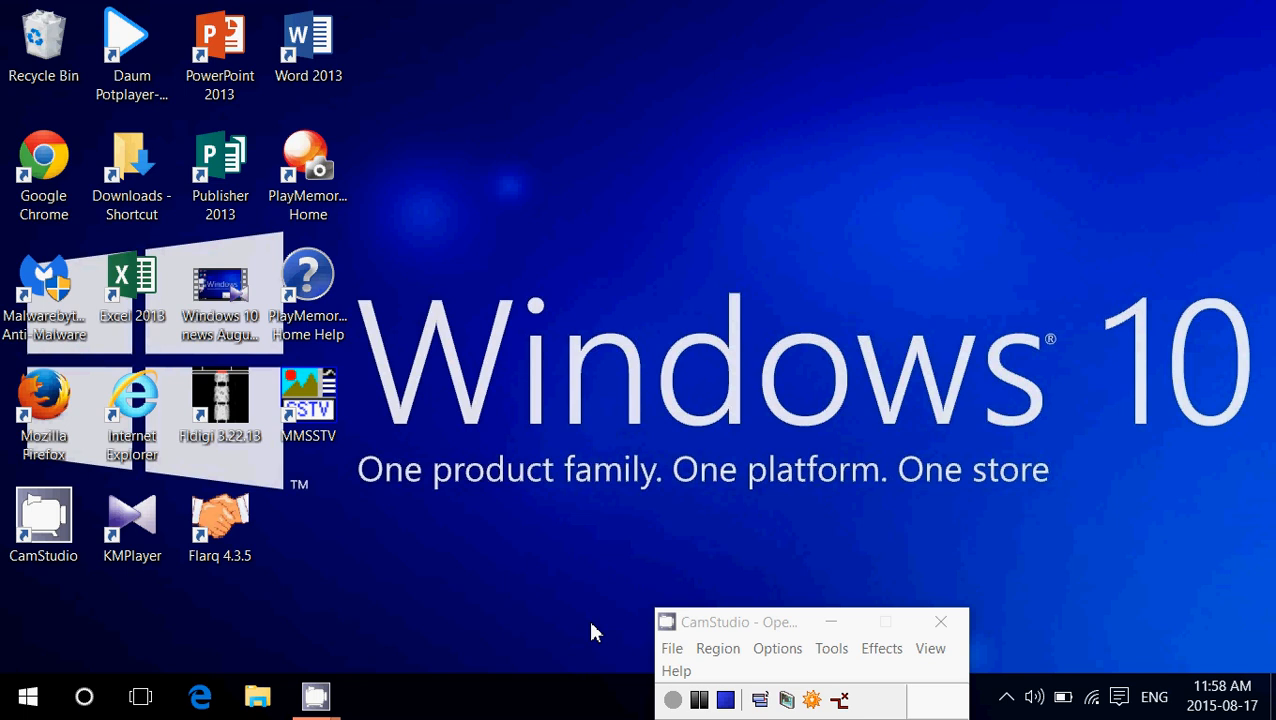
Launch Microsoft Edge from the taskbar, showing the thurrott.com homepage
left_click(199, 696)
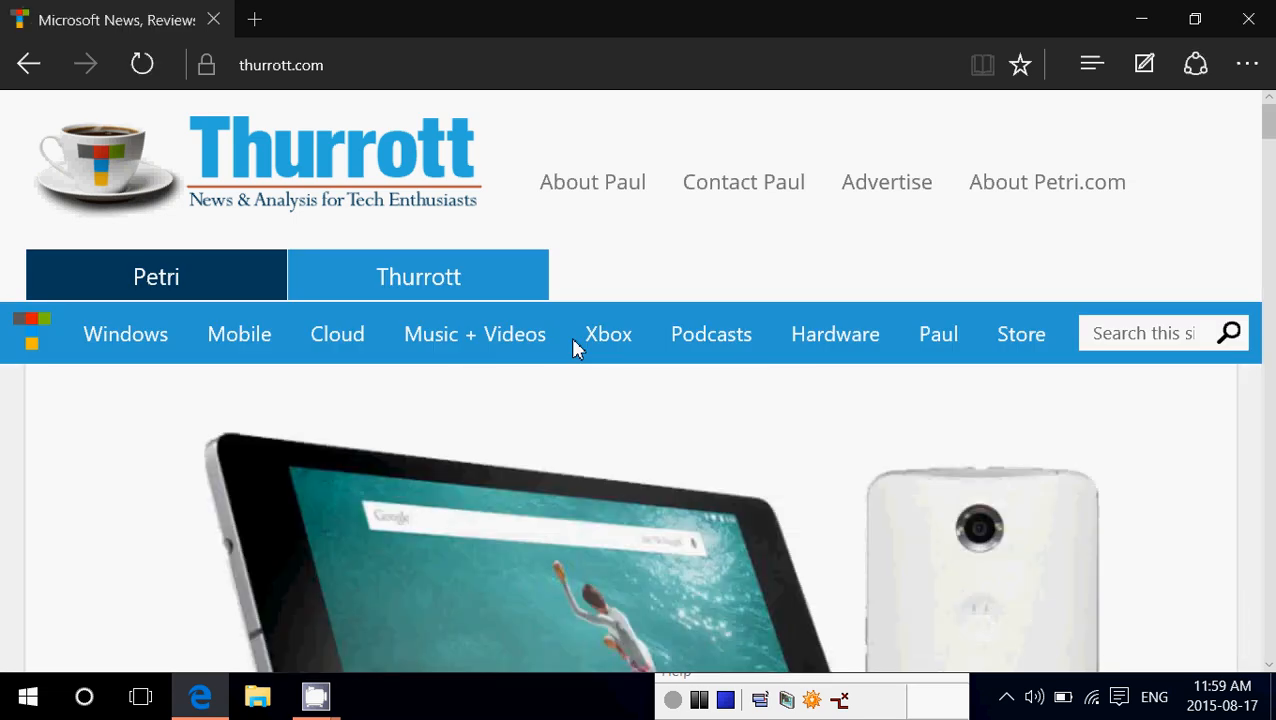
mouse_move(1247, 63)
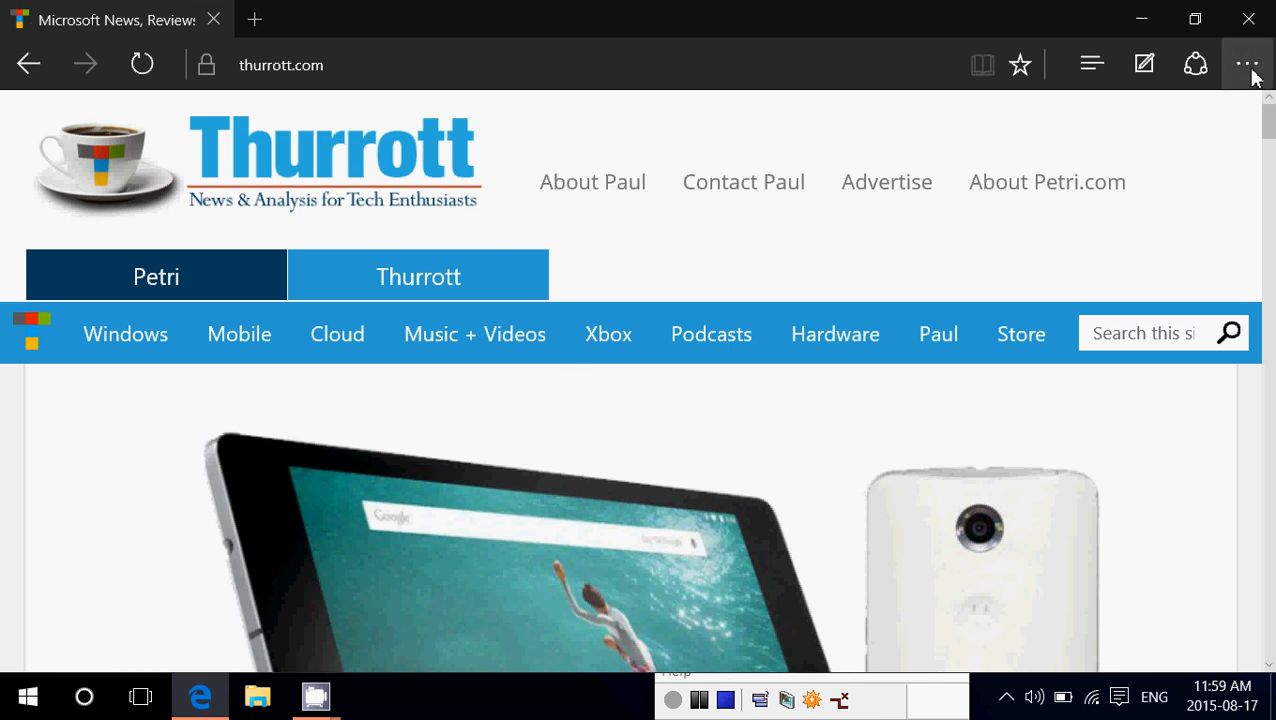
Print the thurrott.com page to a PDF using Microsoft Print to PDF
left_click(1247, 64)
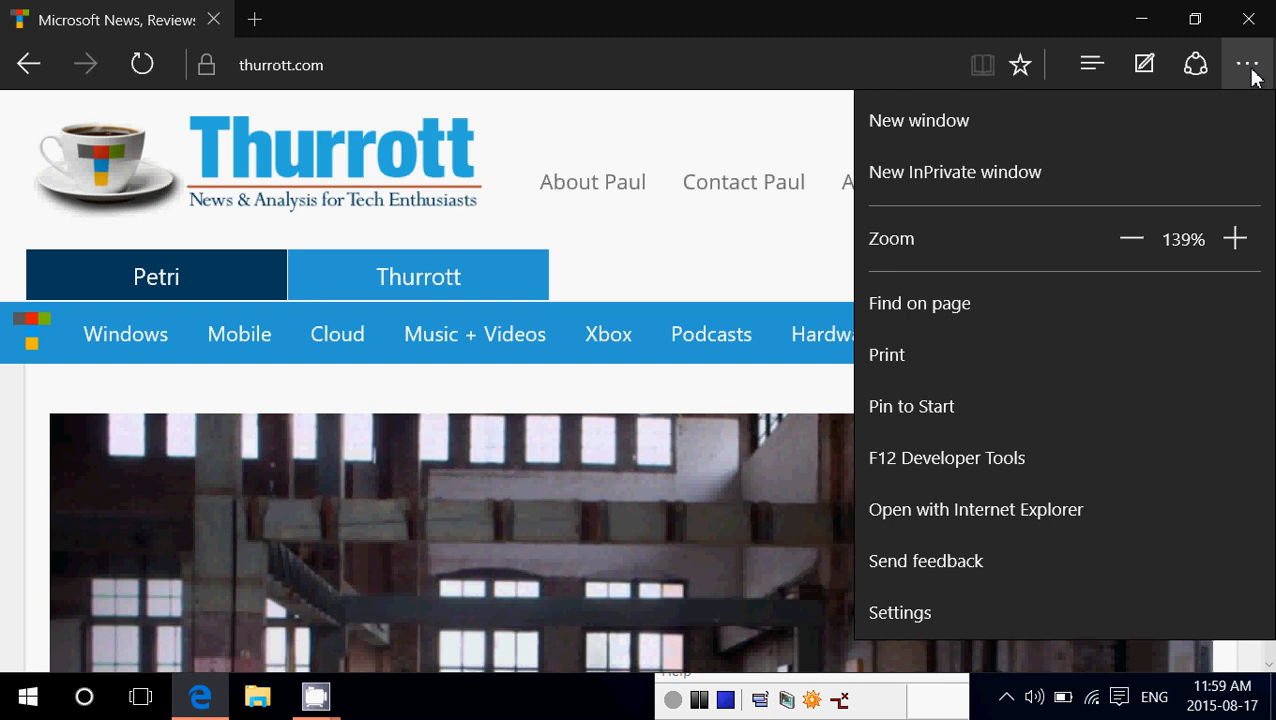
mouse_move(899, 355)
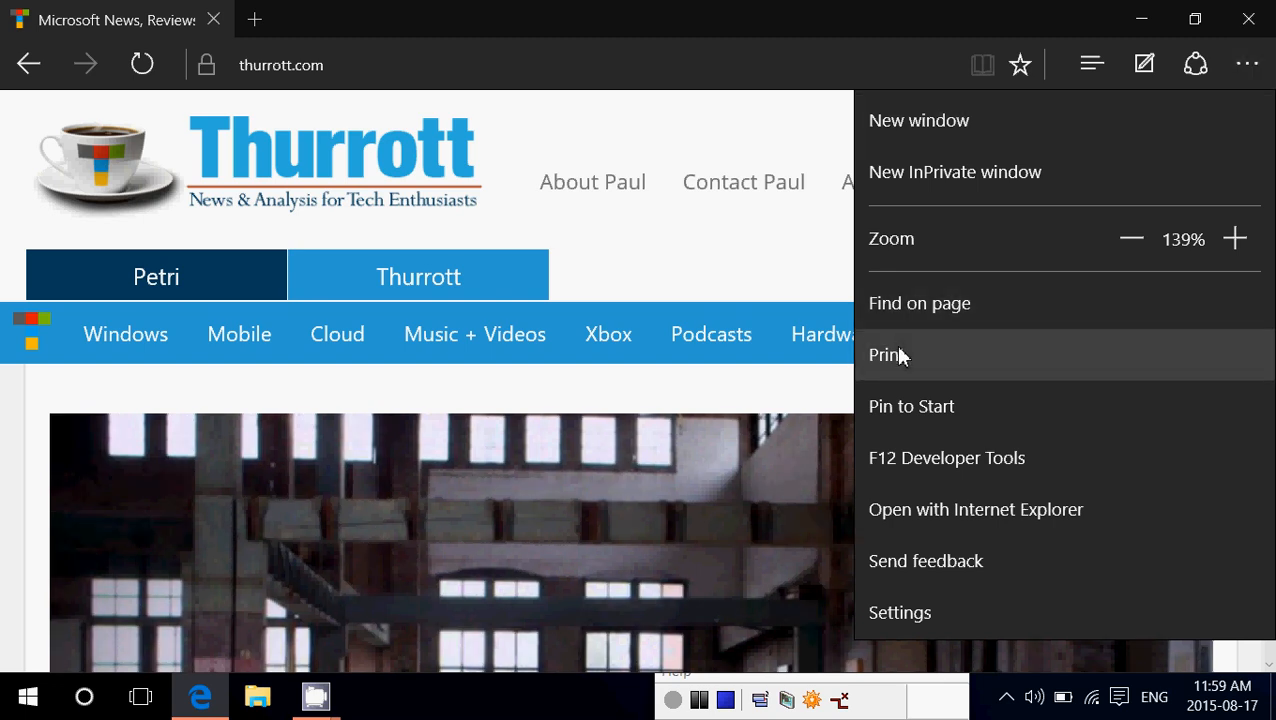
left_click(889, 354)
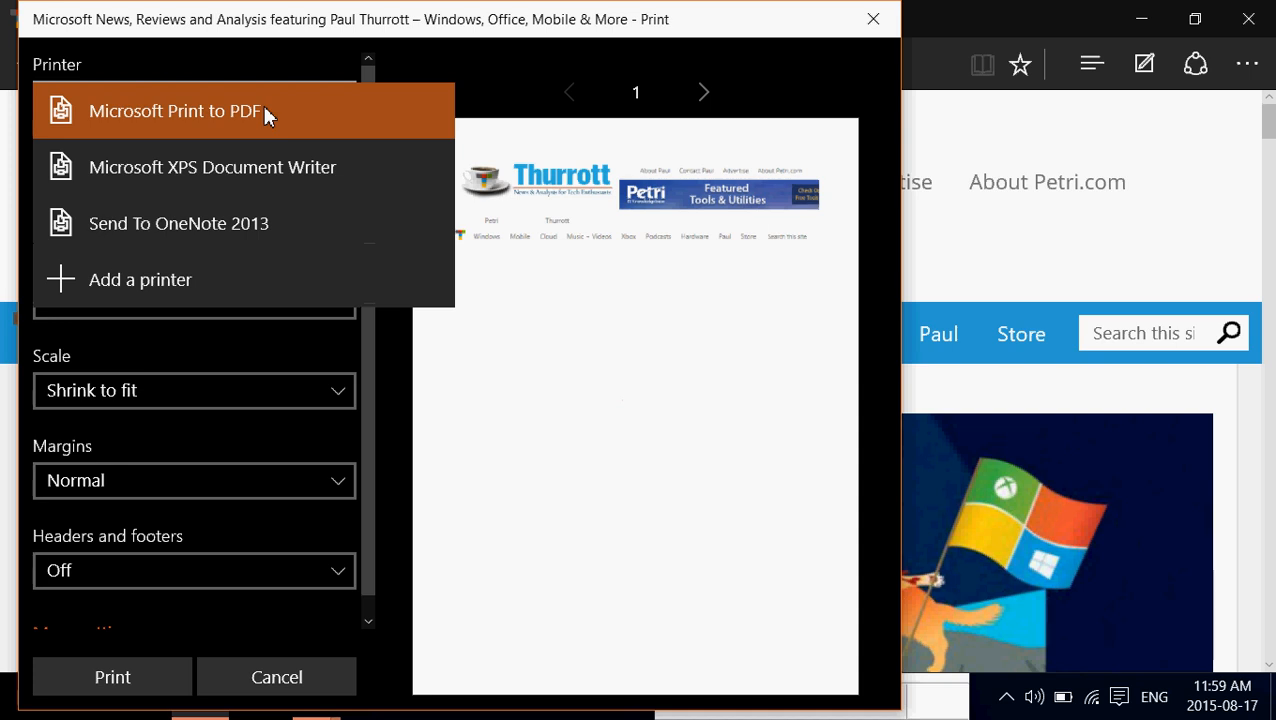
mouse_move(210, 125)
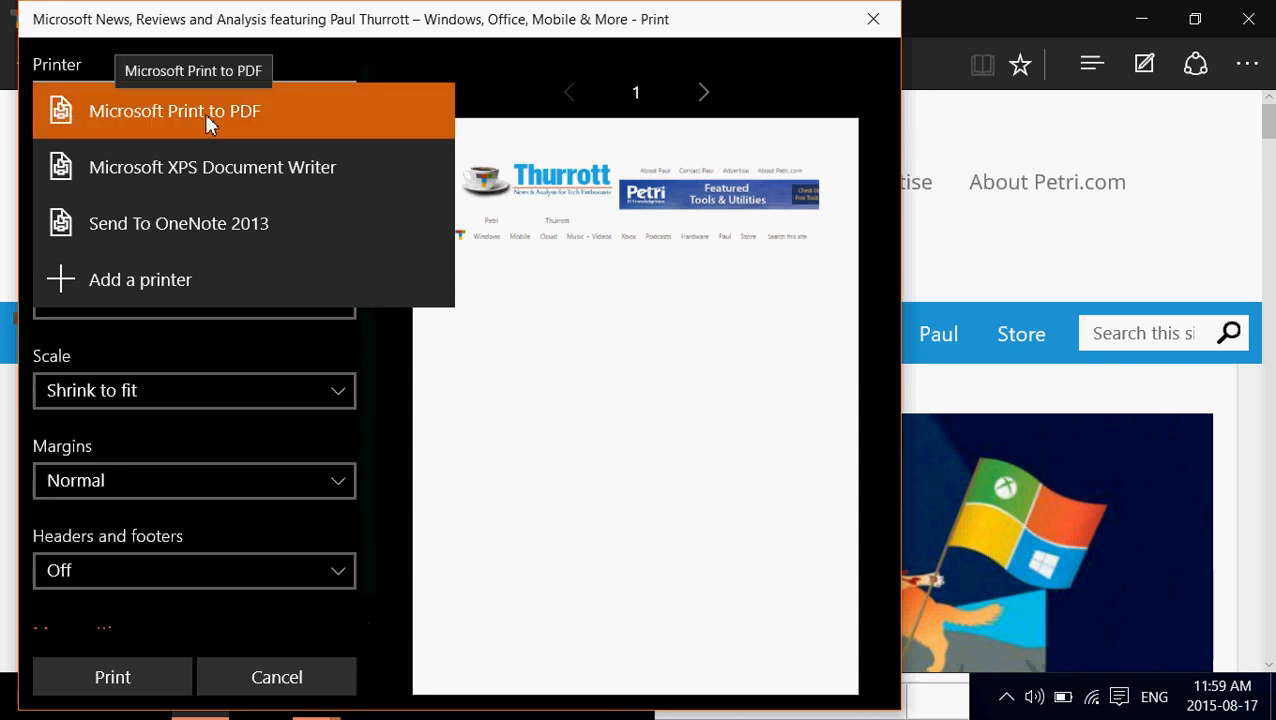
left_click(175, 110)
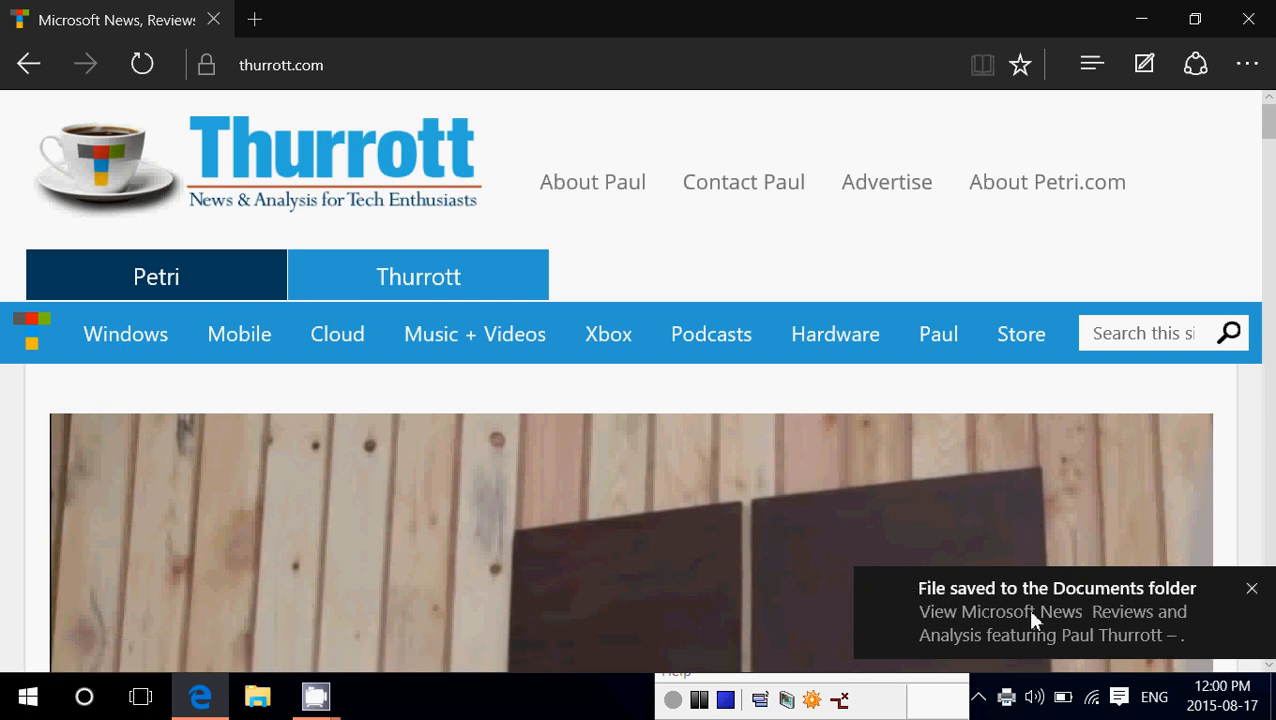
mouse_move(275, 622)
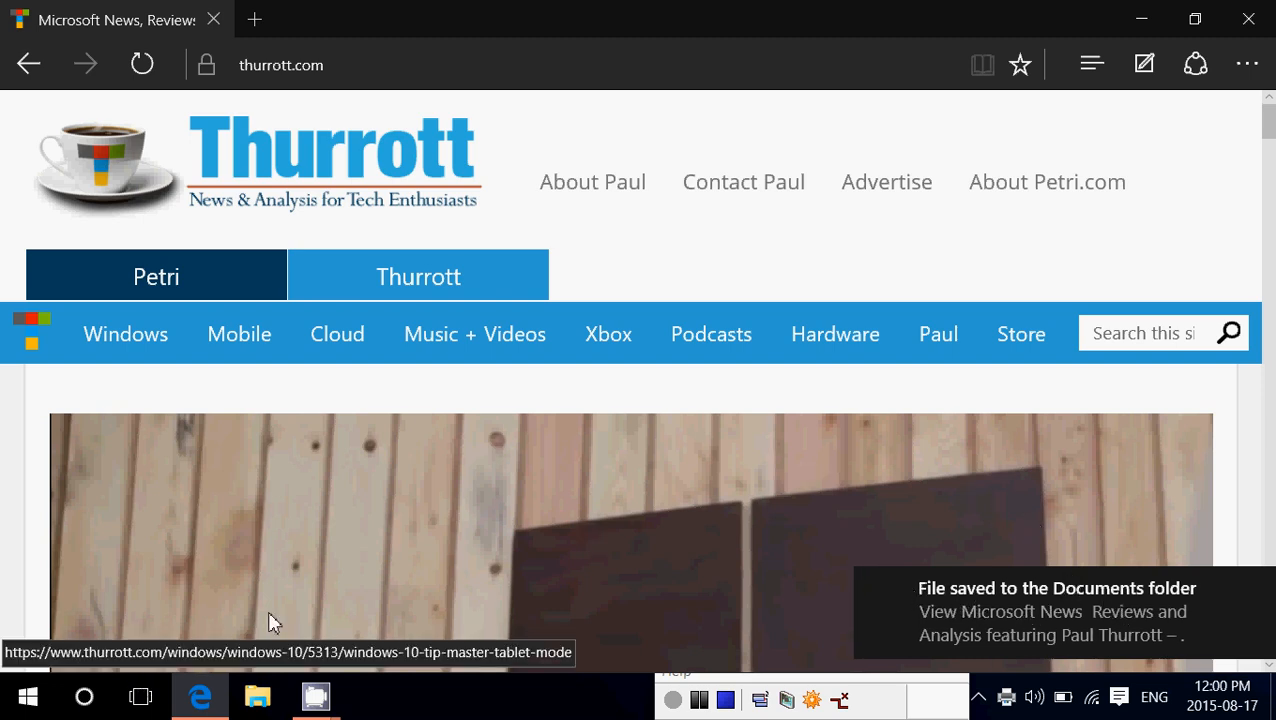
Locate the 1.3 MB Microsoft News PDF in Documents, then close File Explorer
left_click(257, 696)
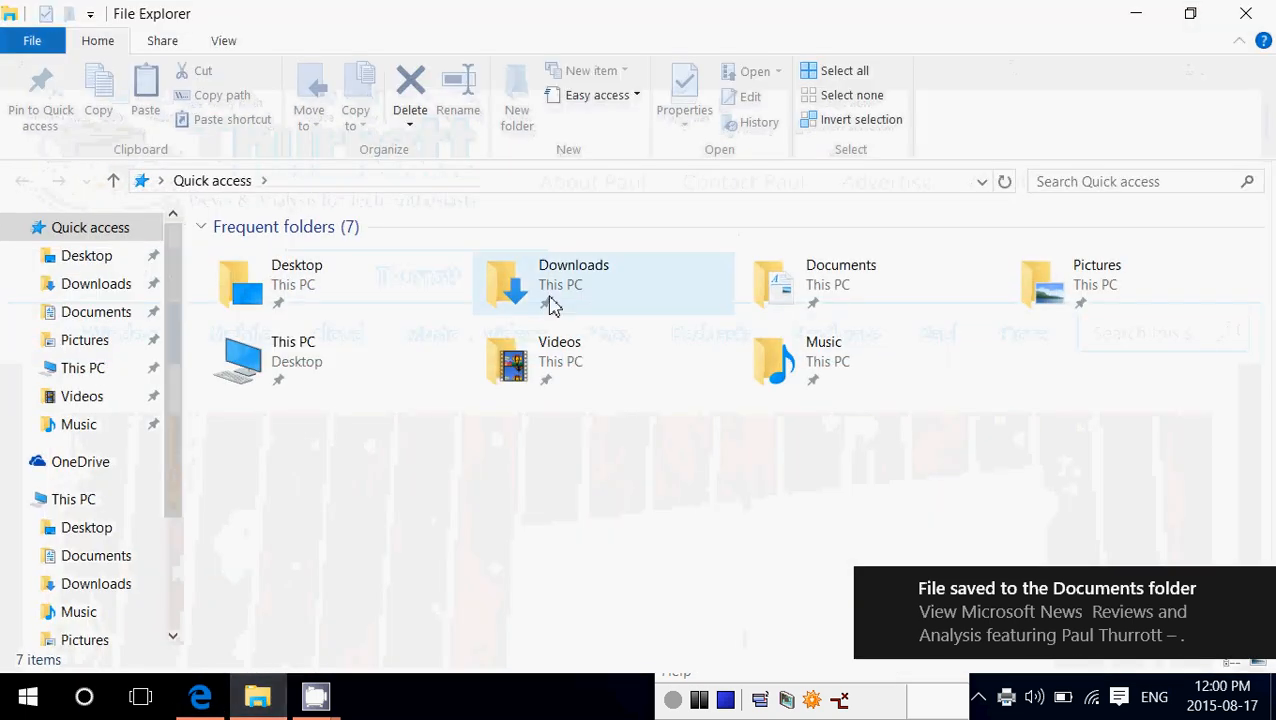
double_click(573, 283)
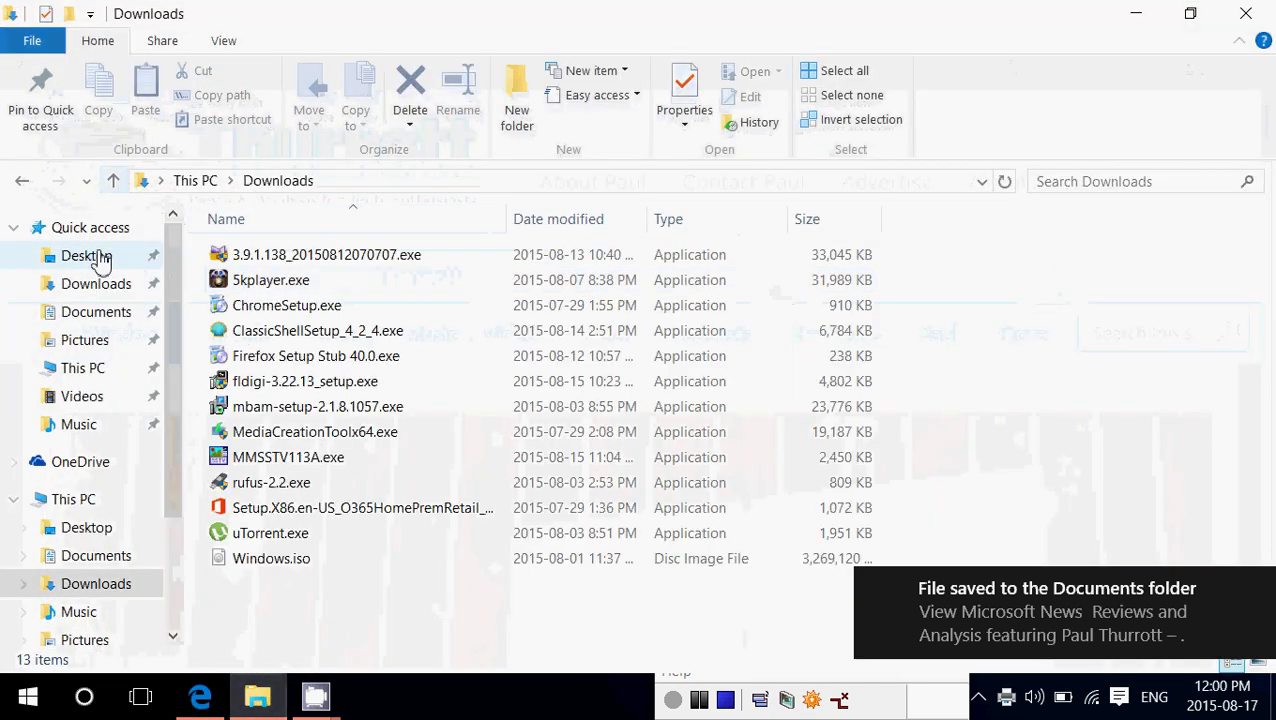
left_click(96, 311)
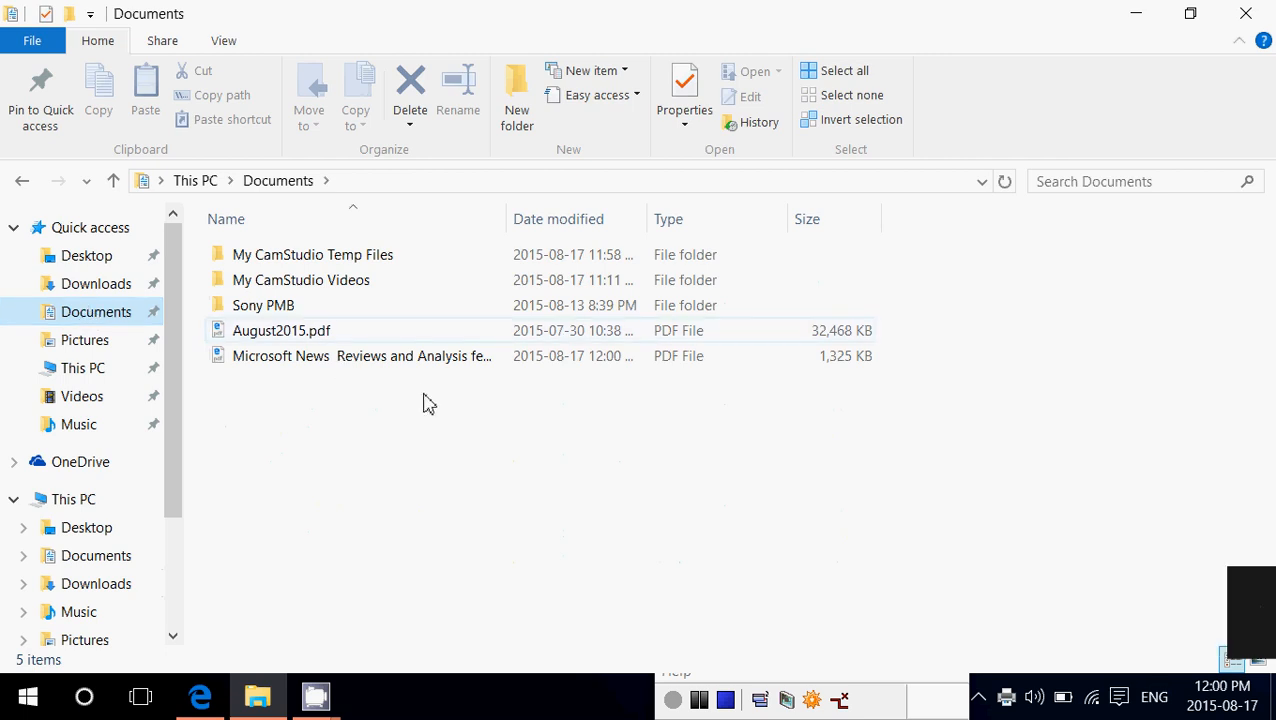
left_click(361, 355)
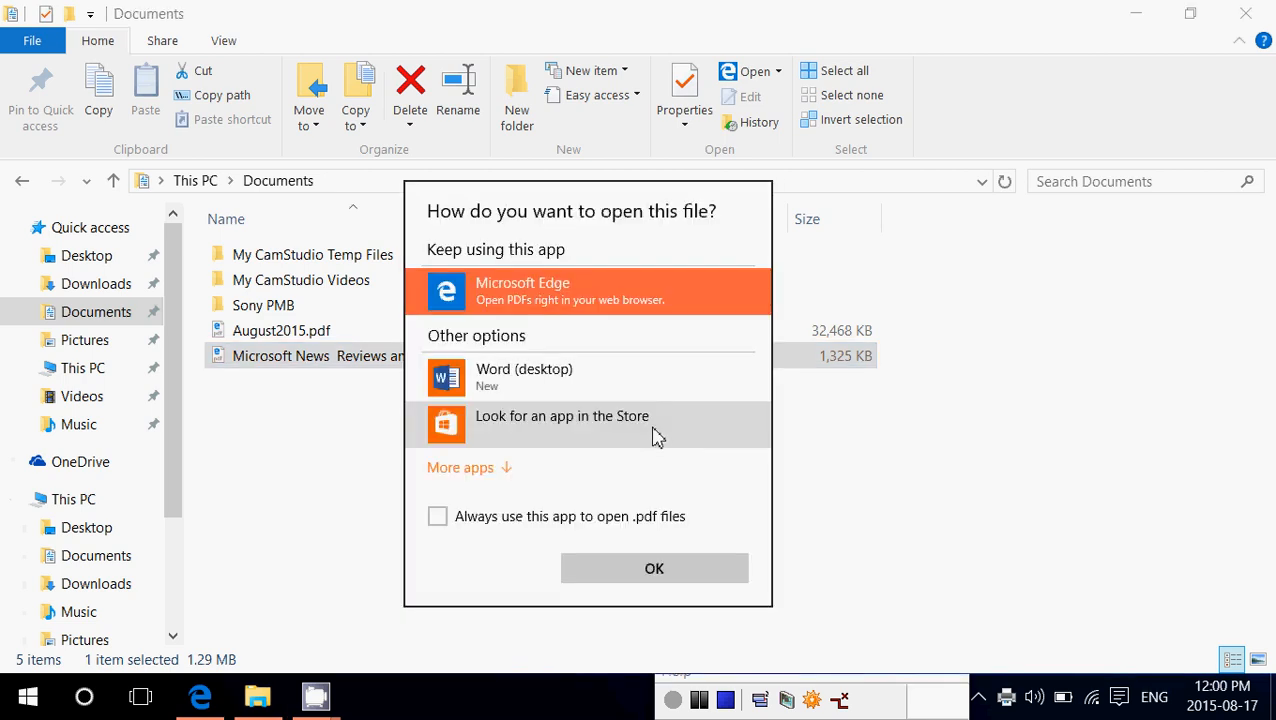
mouse_move(549, 460)
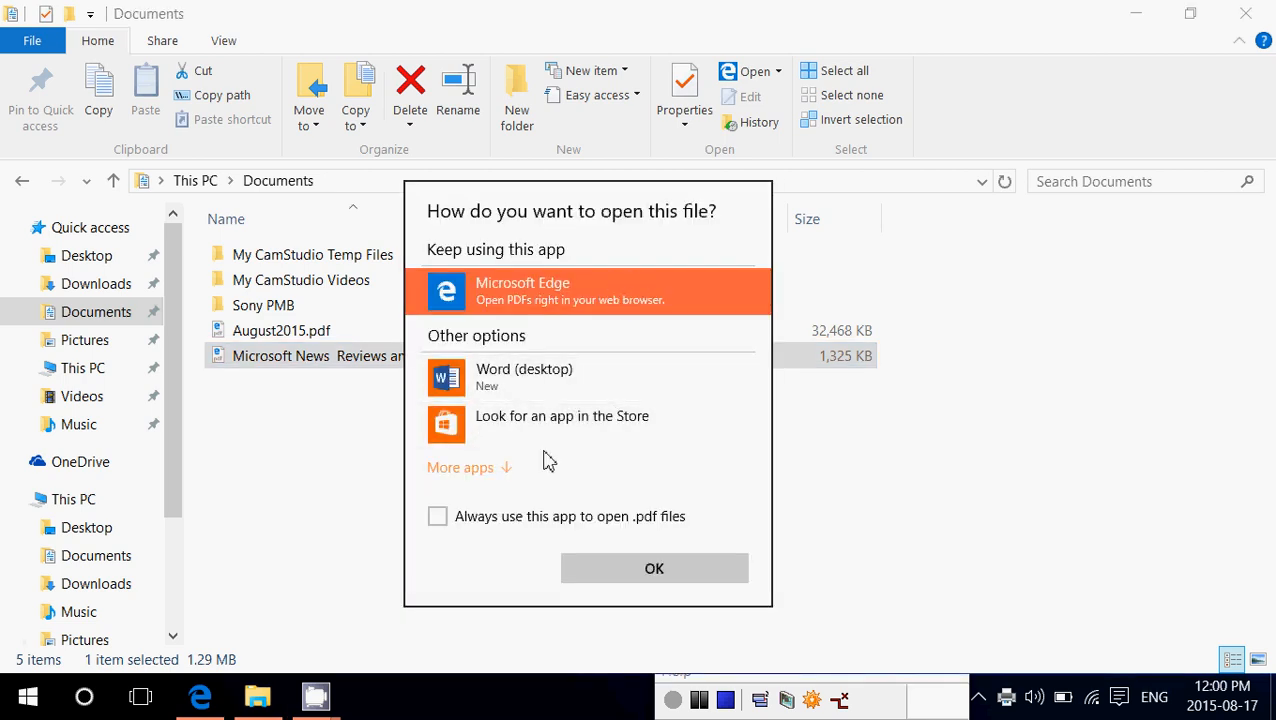
mouse_move(690, 480)
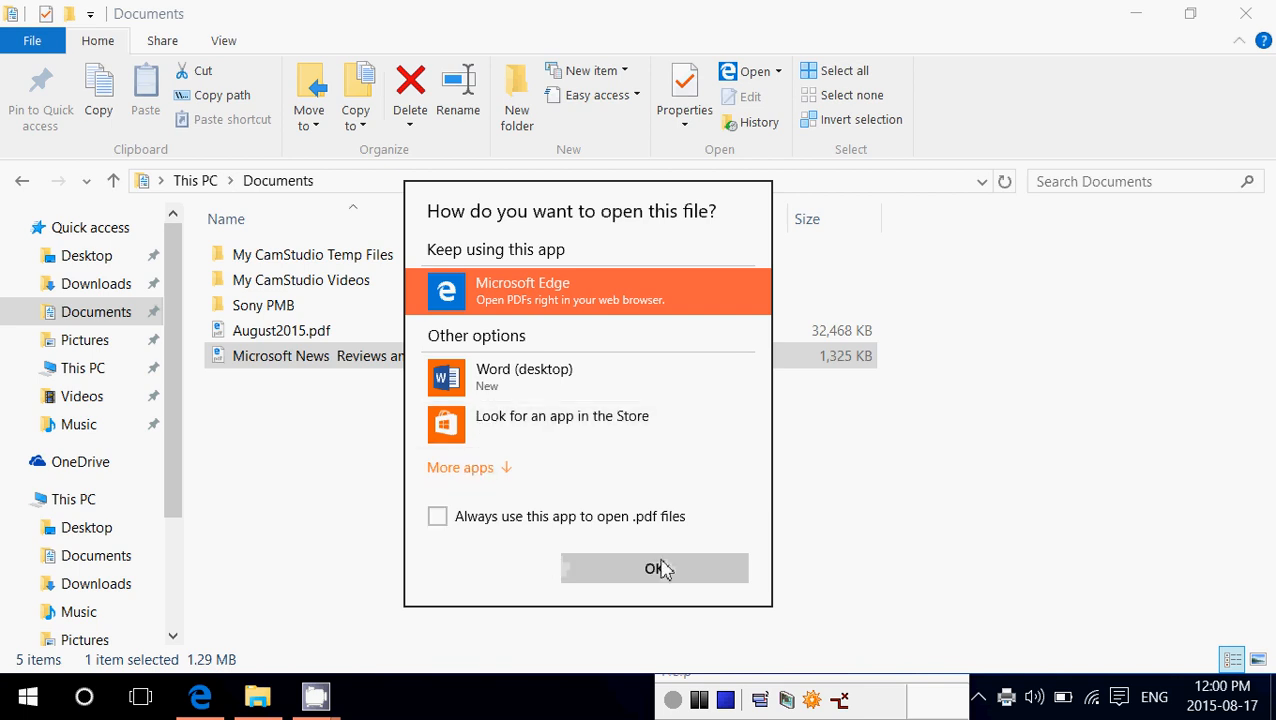
mouse_move(890, 553)
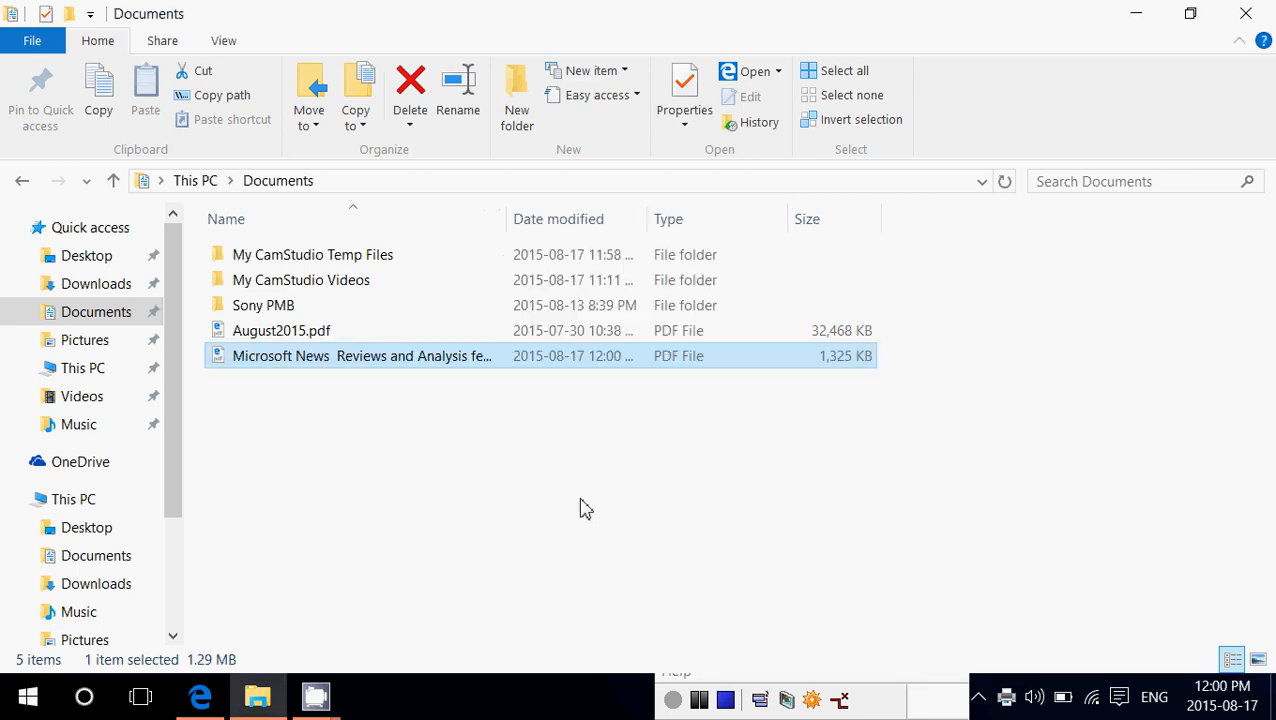
mouse_move(723, 360)
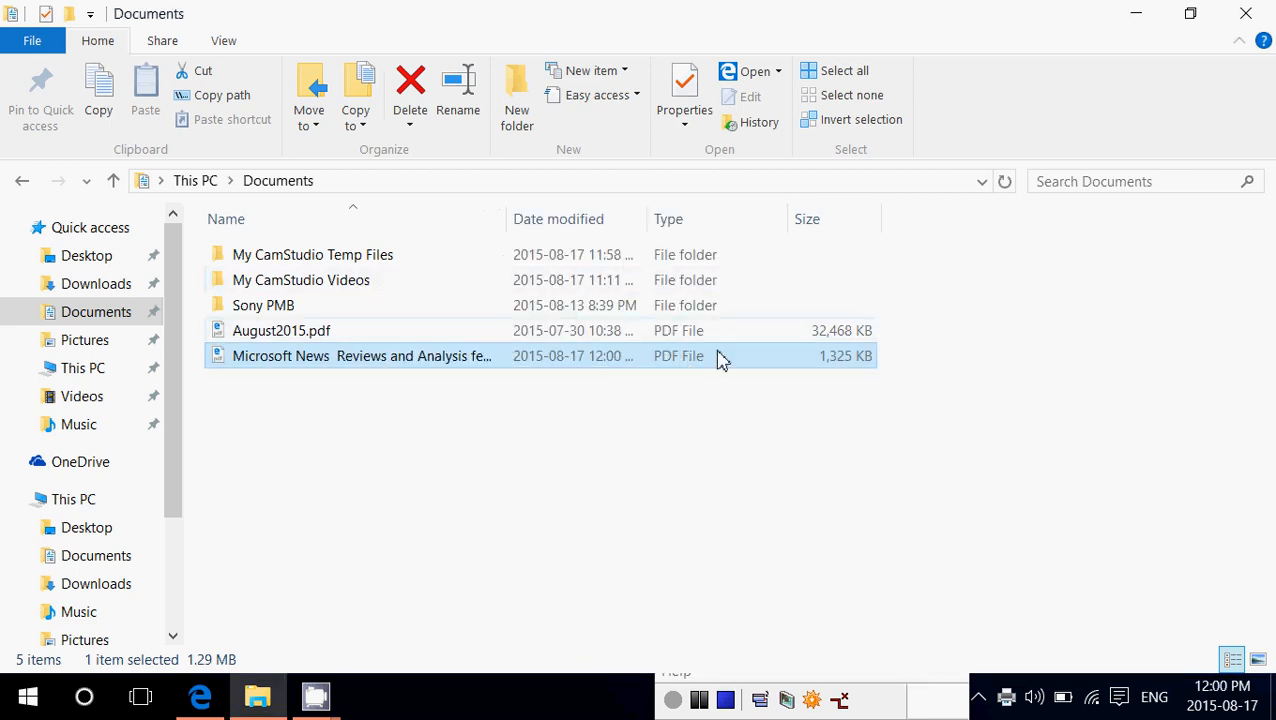
mouse_move(843, 358)
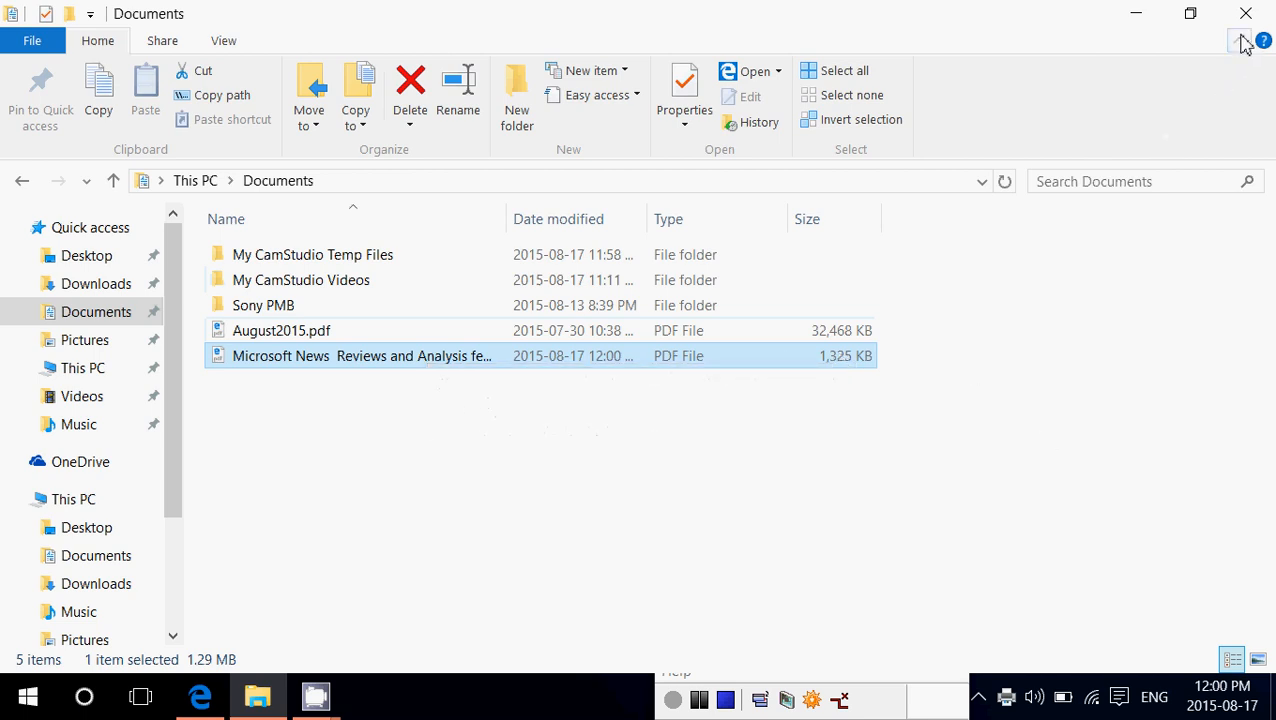
double_click(361, 355)
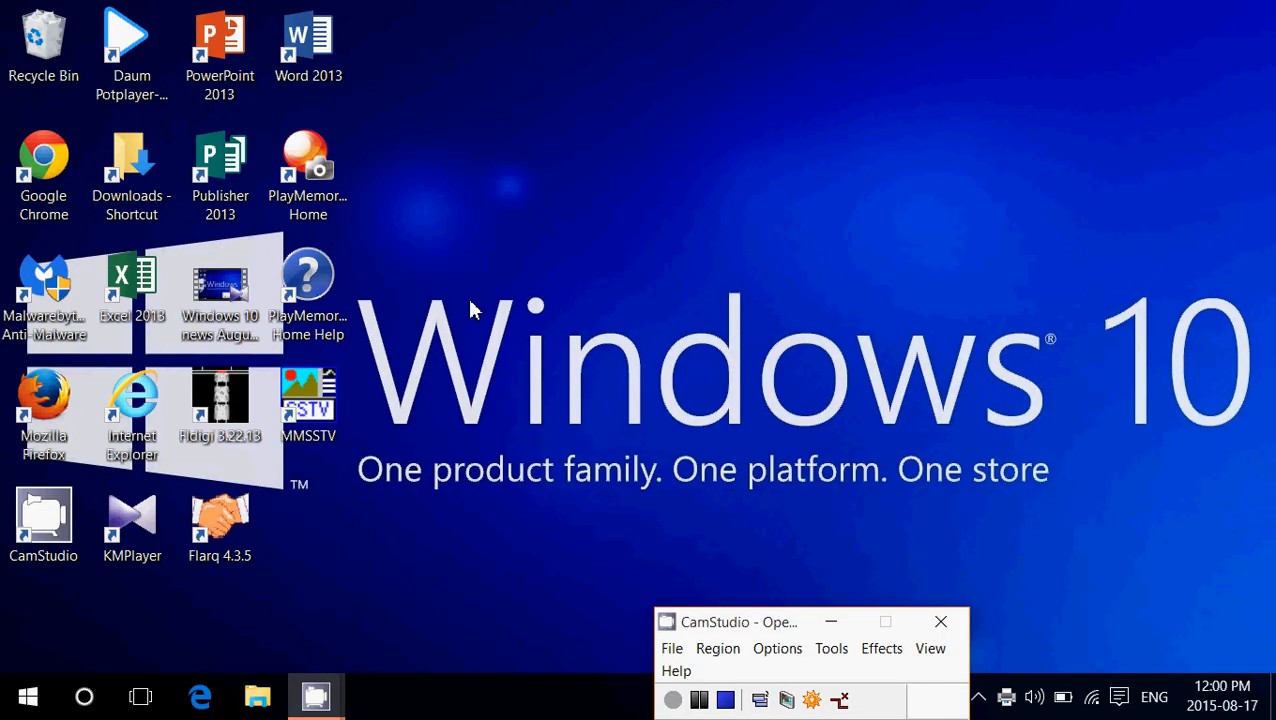
mouse_move(205, 648)
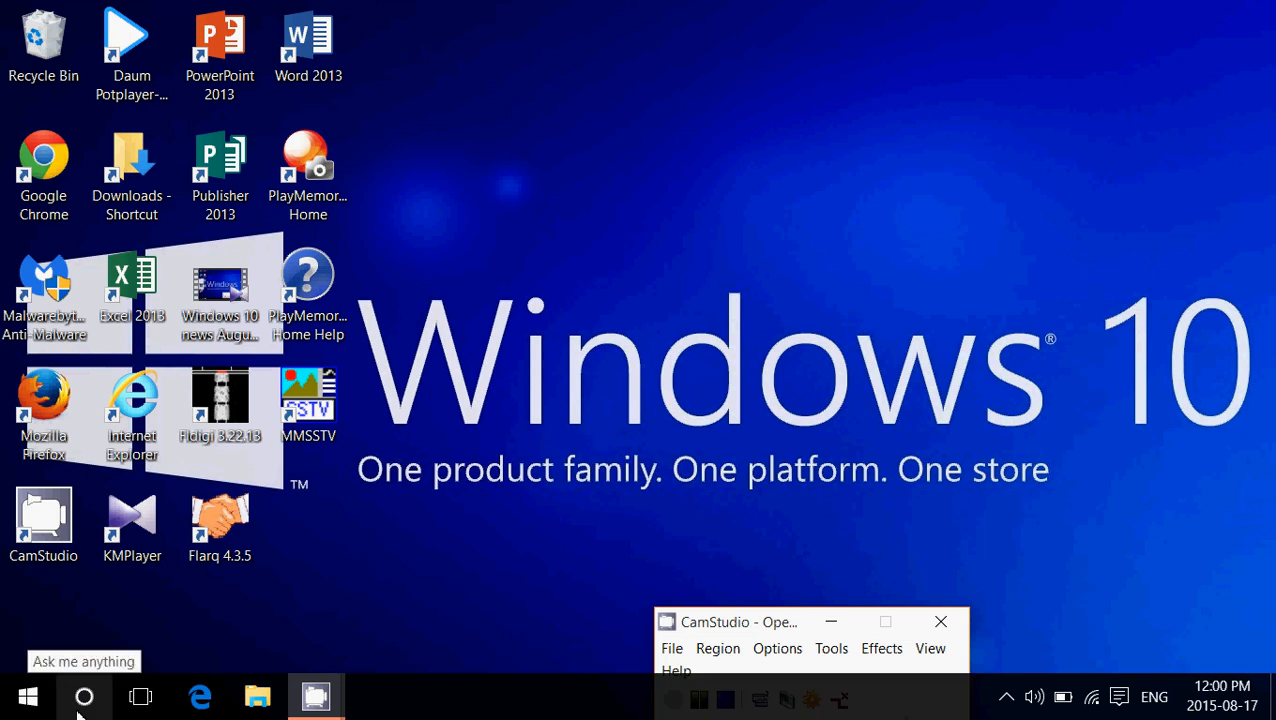
Launch WordPad from search and type 'Create invoice' into the new document
type("wo")
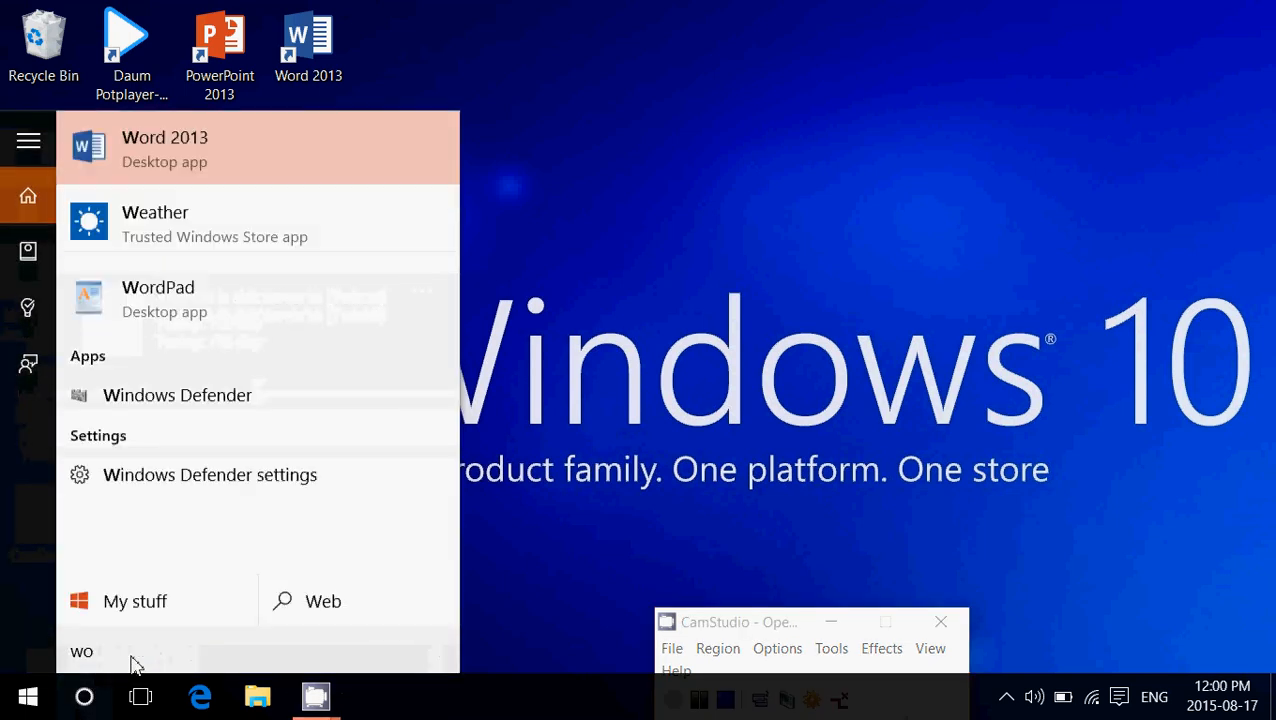
type("rdpad")
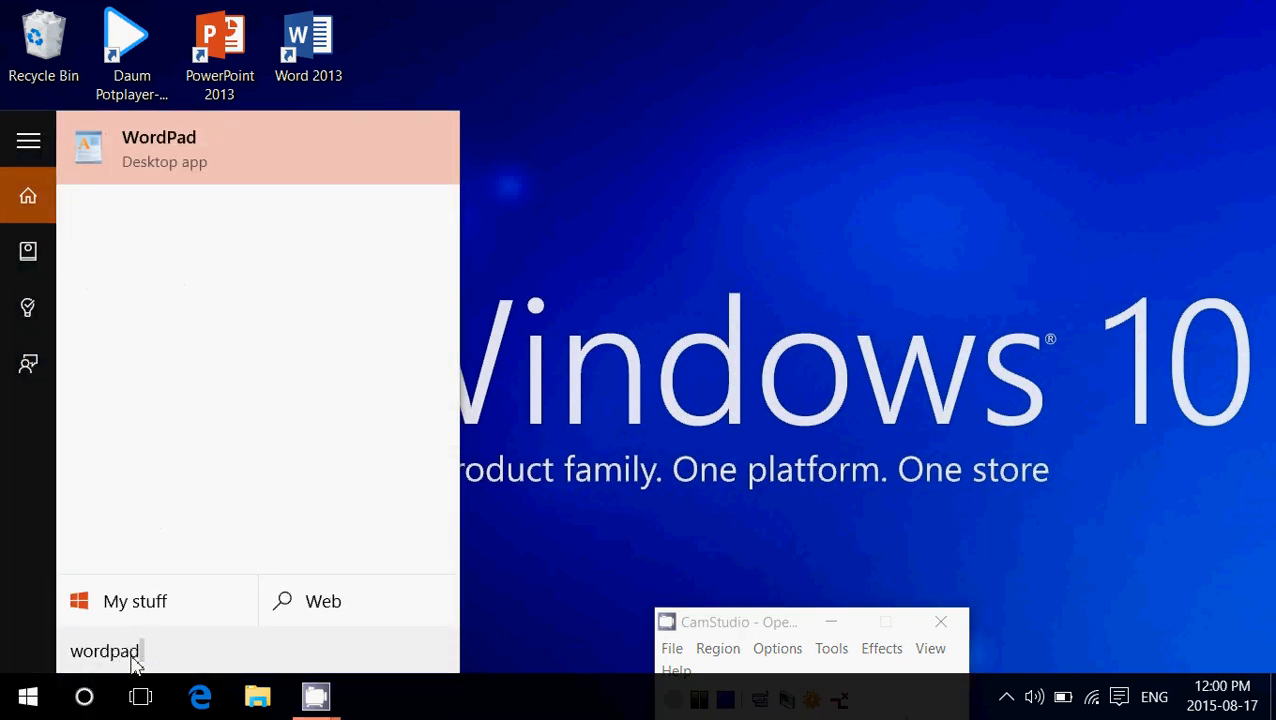
left_click(258, 148)
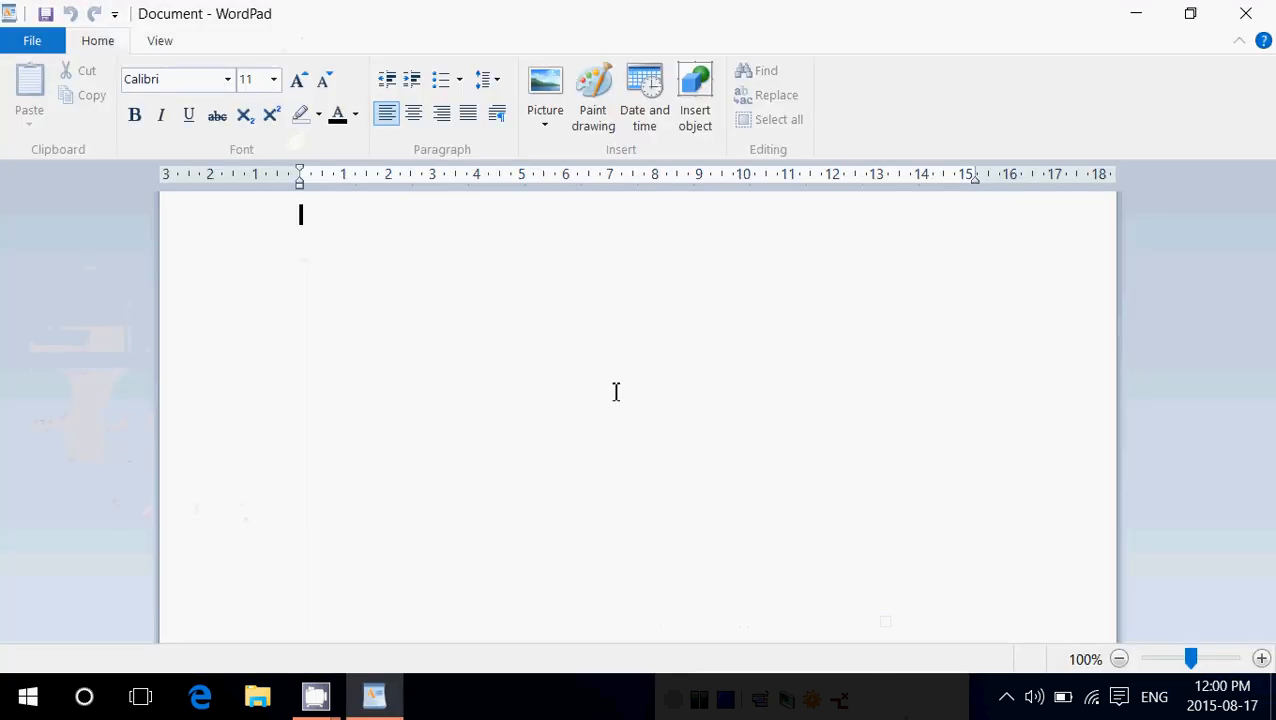
type("Create invoice")
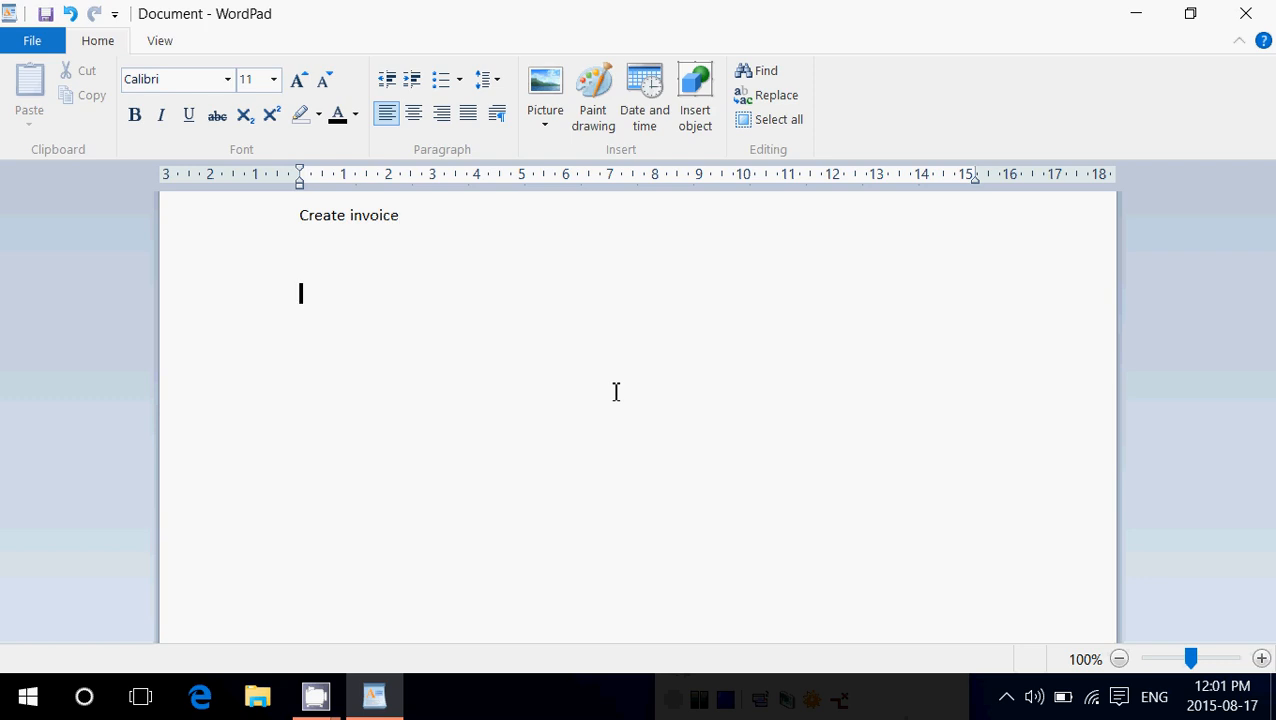
mouse_move(32, 41)
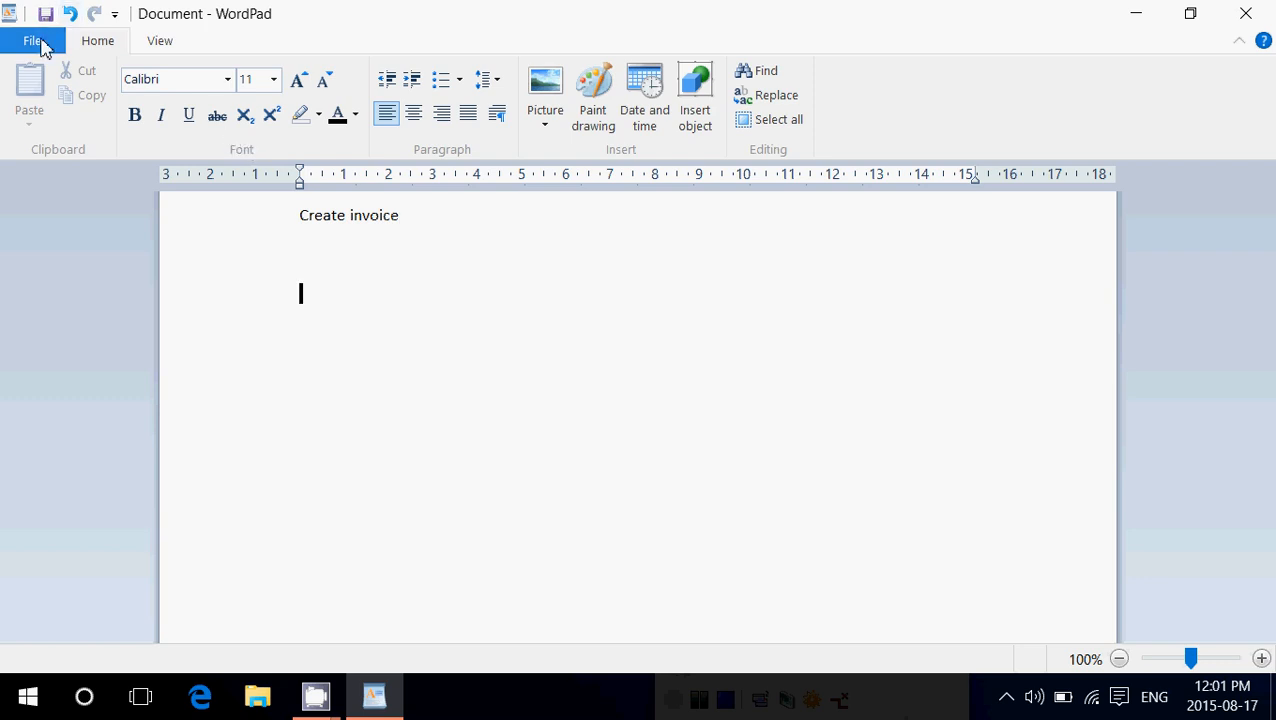
Print the note to PDF as 'test' in Documents, then close WordPad without saving
left_click(32, 40)
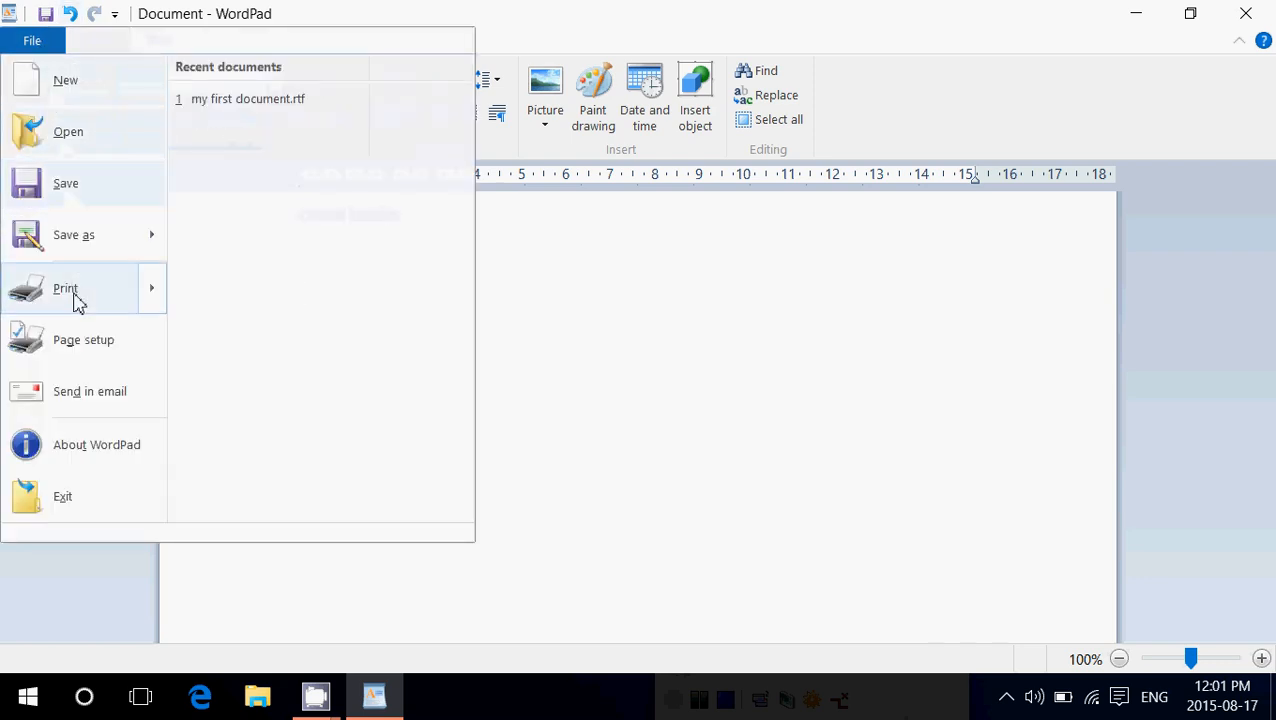
left_click(65, 288)
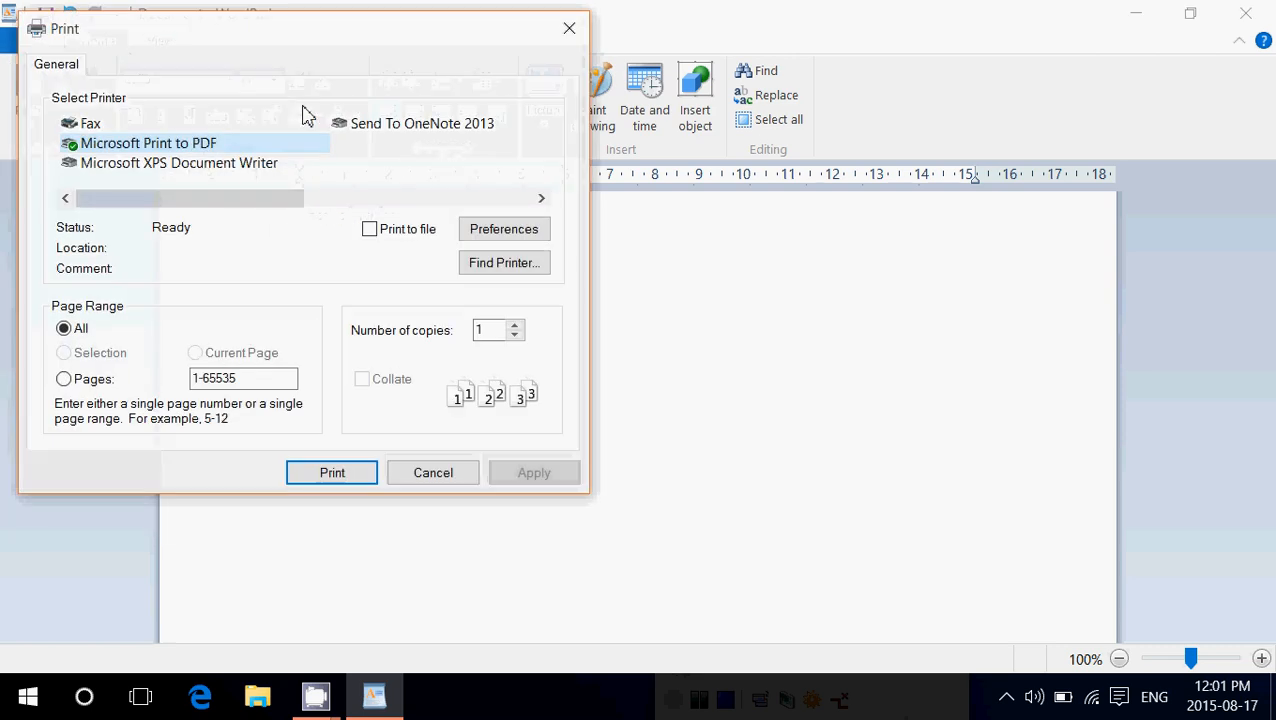
mouse_move(78, 141)
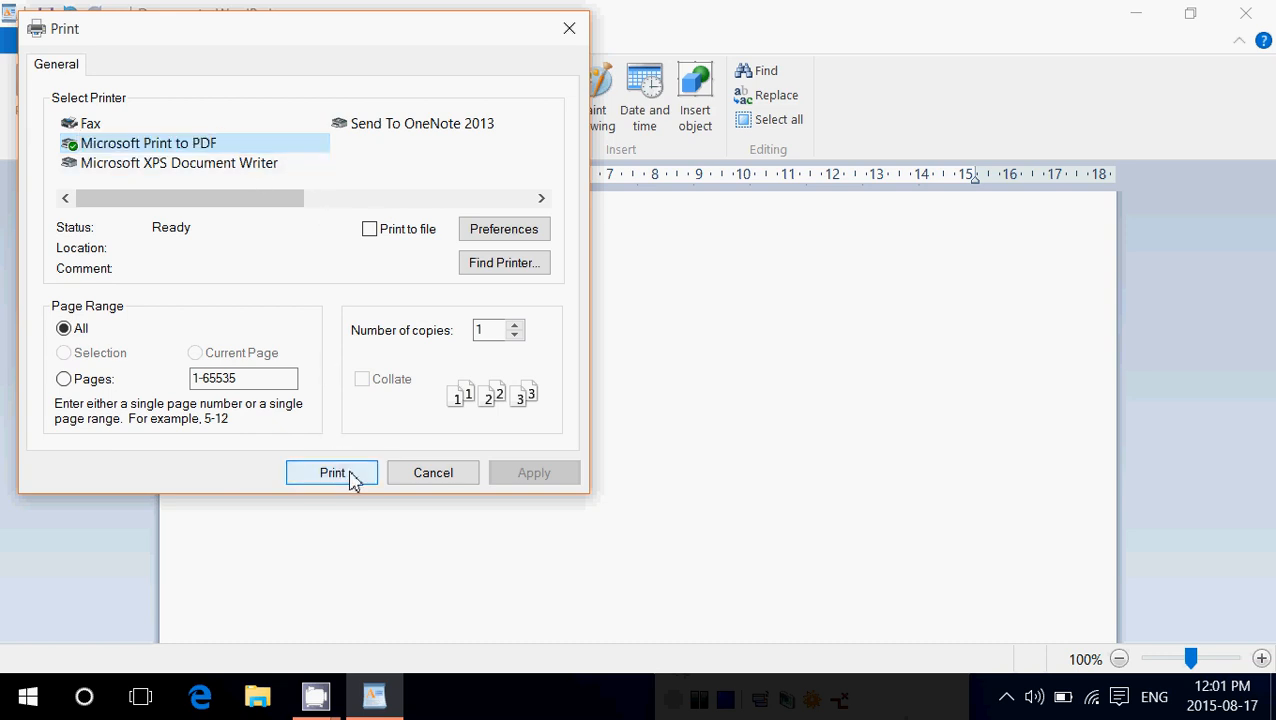
mouse_move(332, 472)
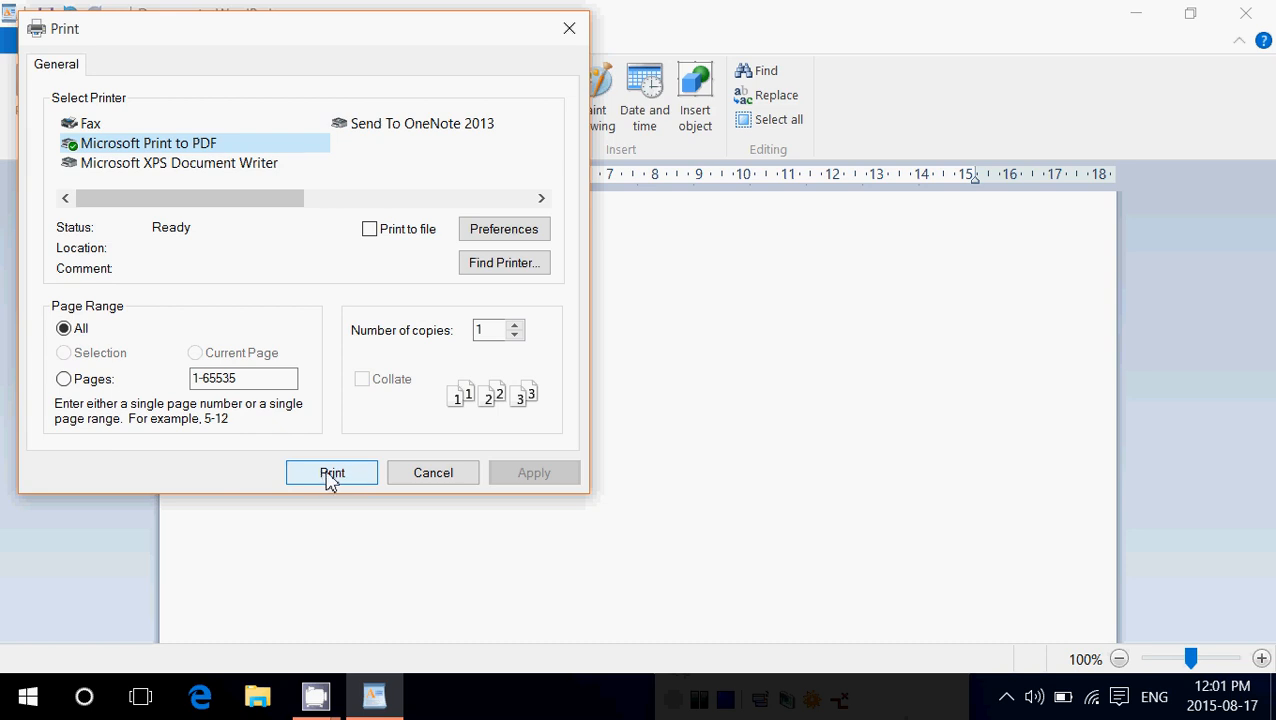
mouse_move(331, 488)
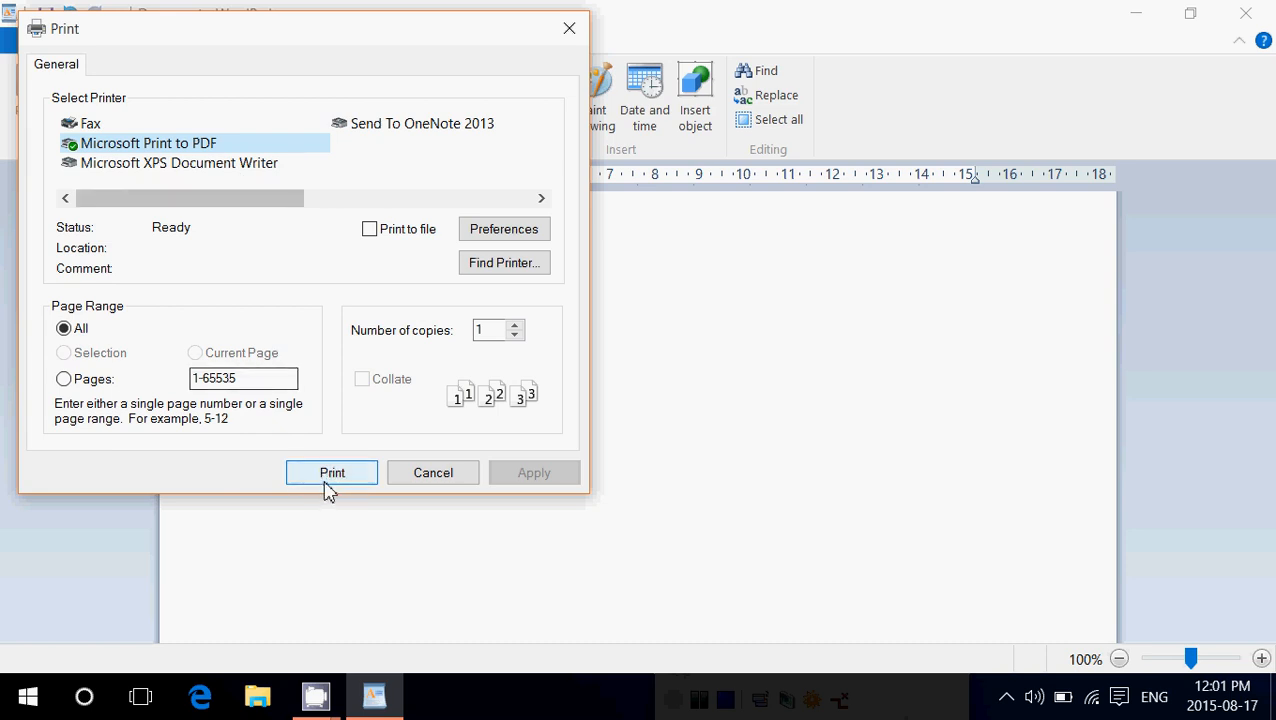
left_click(332, 472)
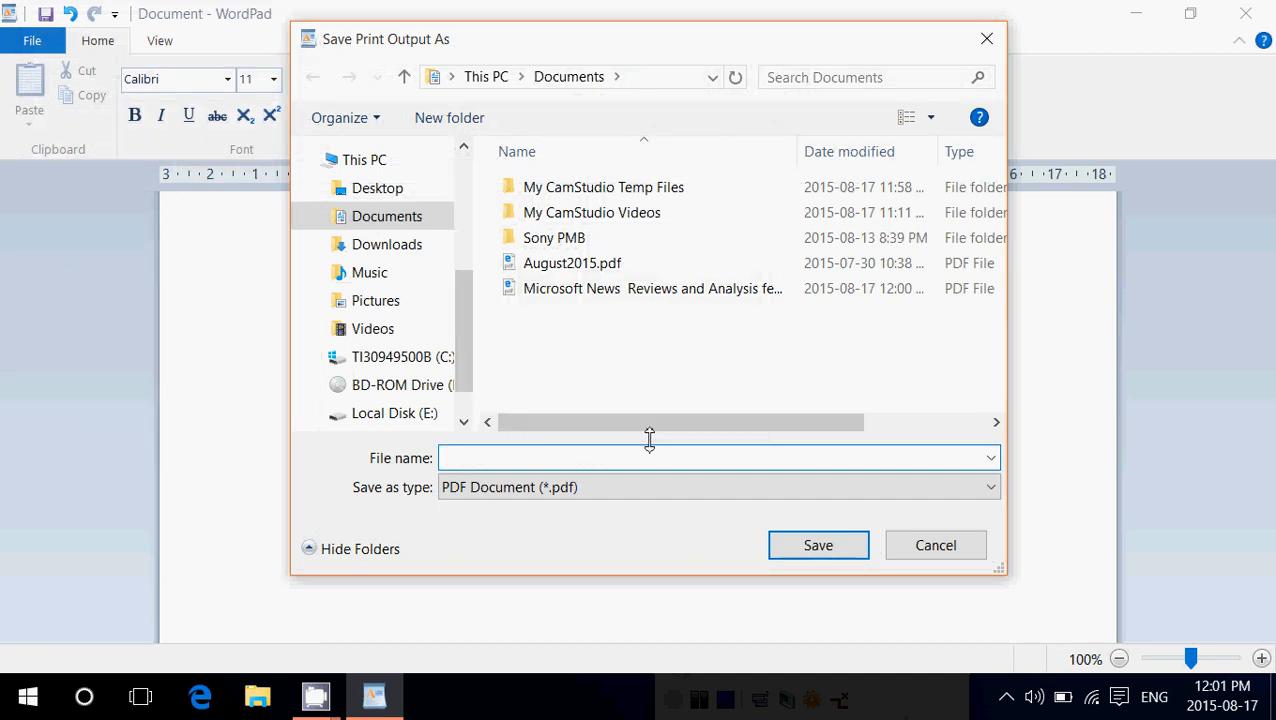
type("te")
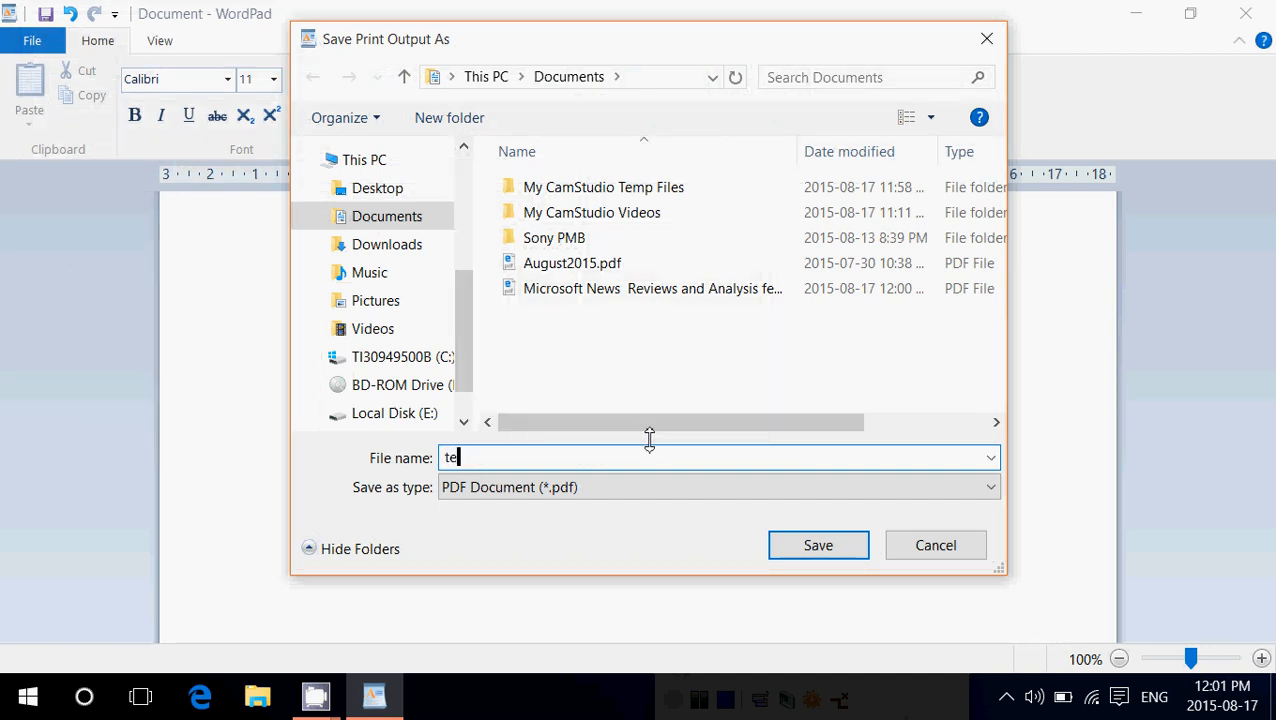
type("st")
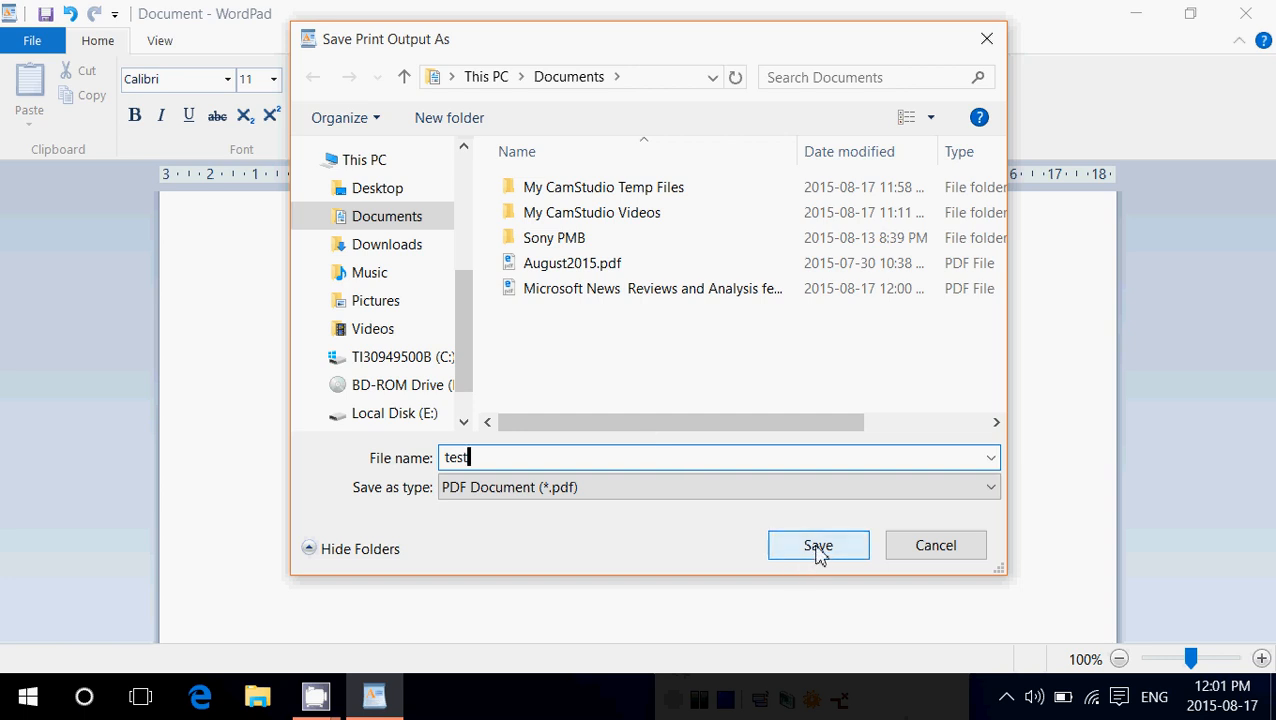
left_click(818, 545)
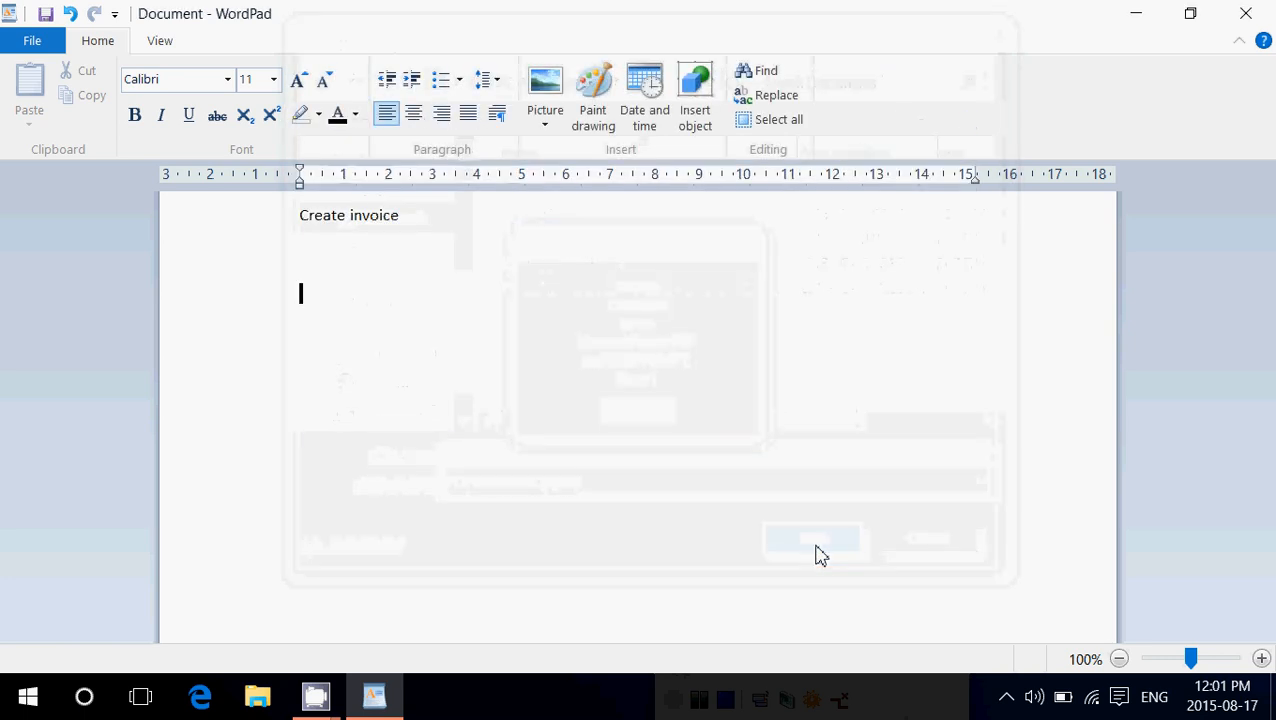
left_click(810, 540)
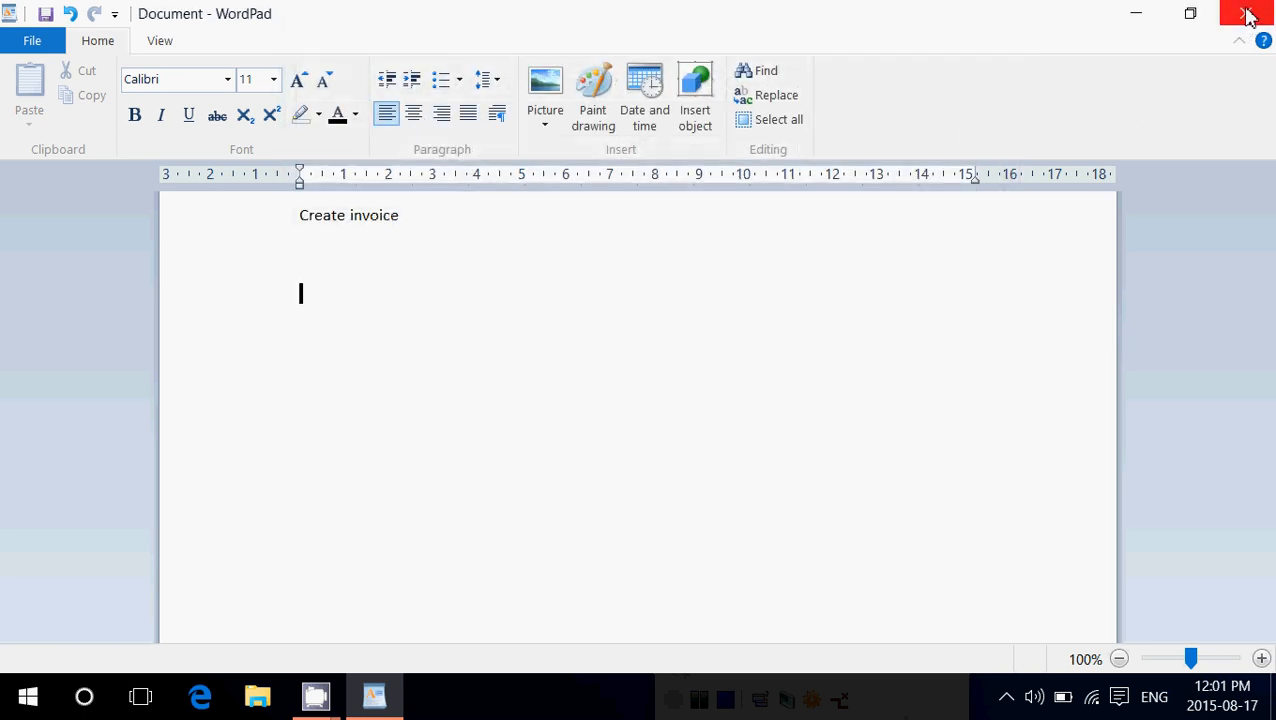
left_click(1247, 13)
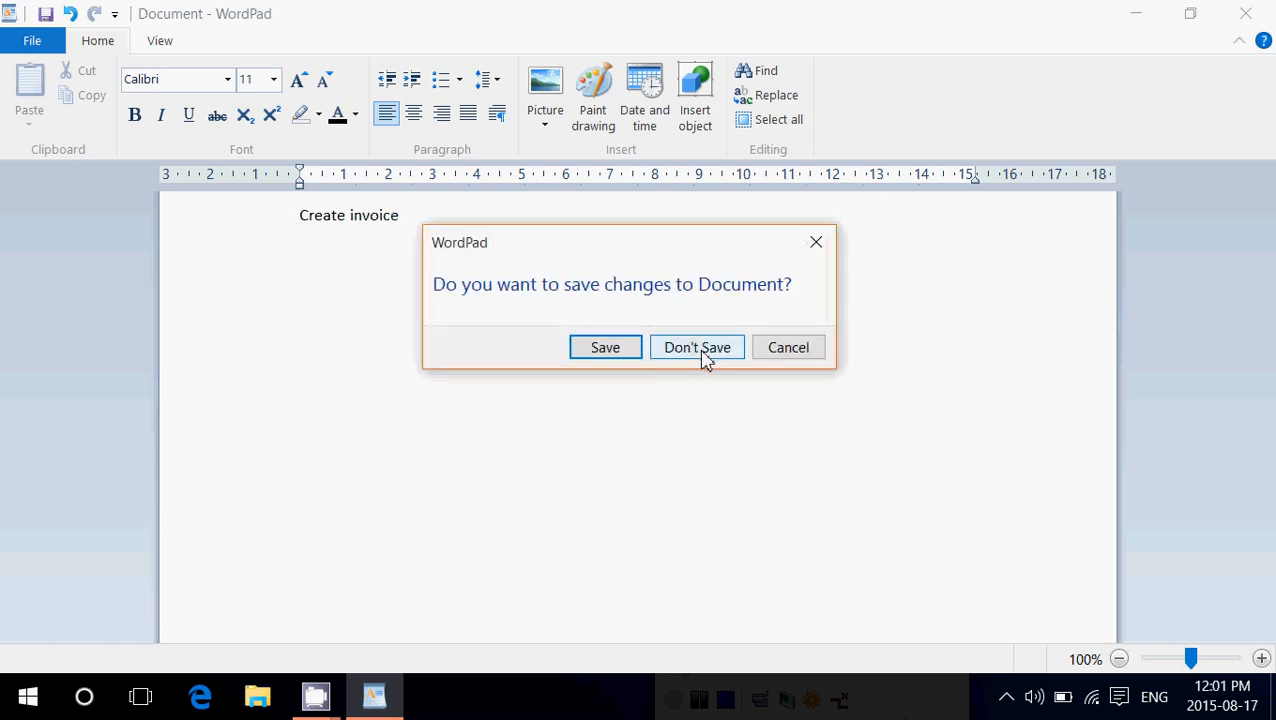
left_click(697, 347)
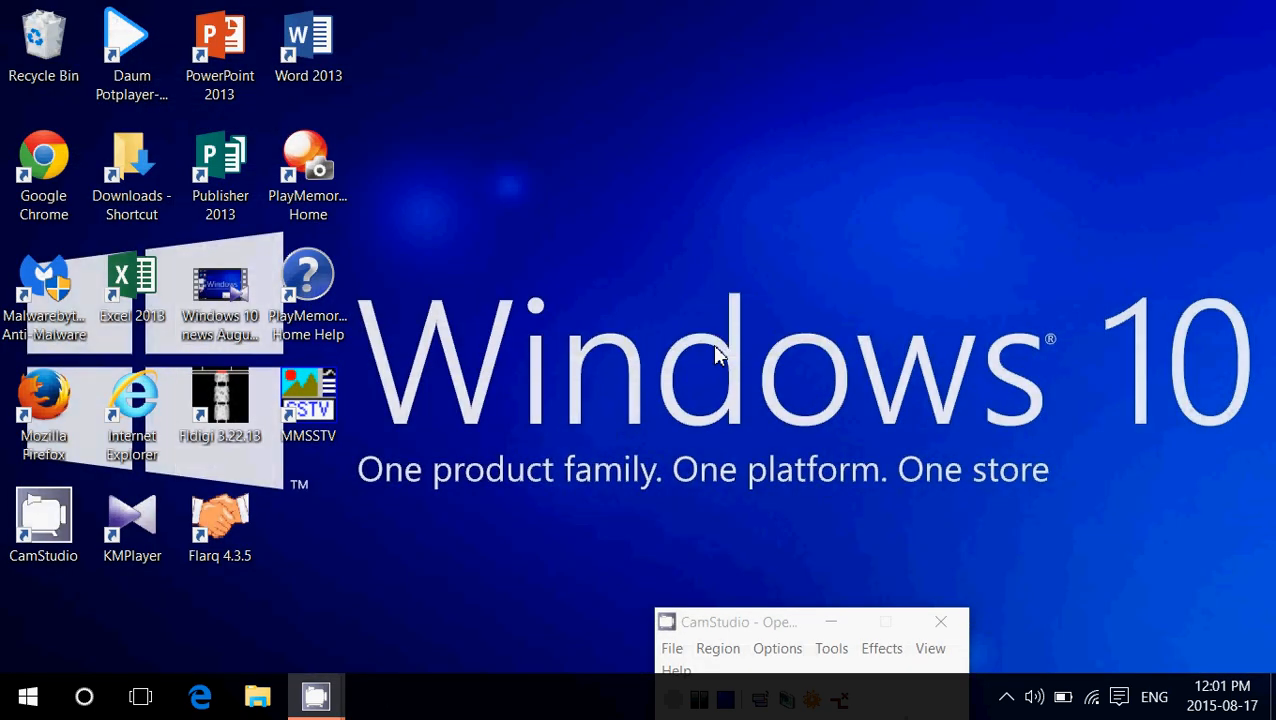
Open test.pdf from Documents in Microsoft Edge, then close Edge and File Explorer
left_click(257, 696)
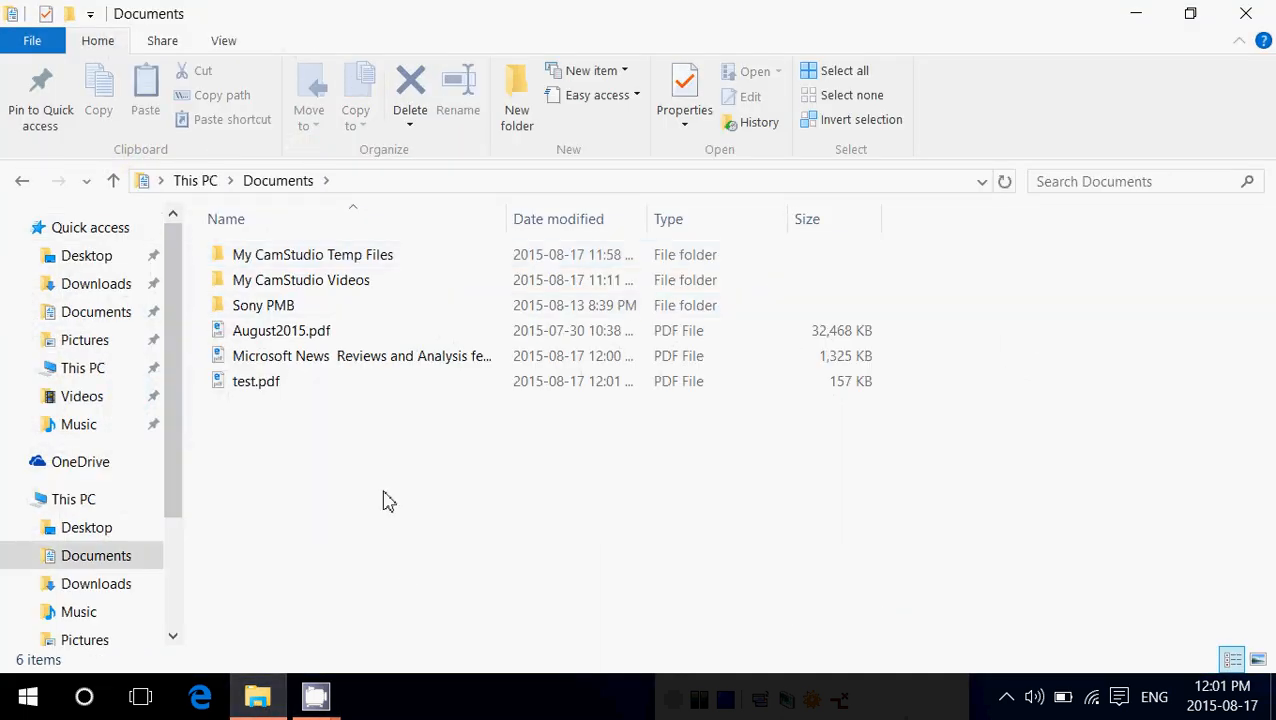
left_click(256, 381)
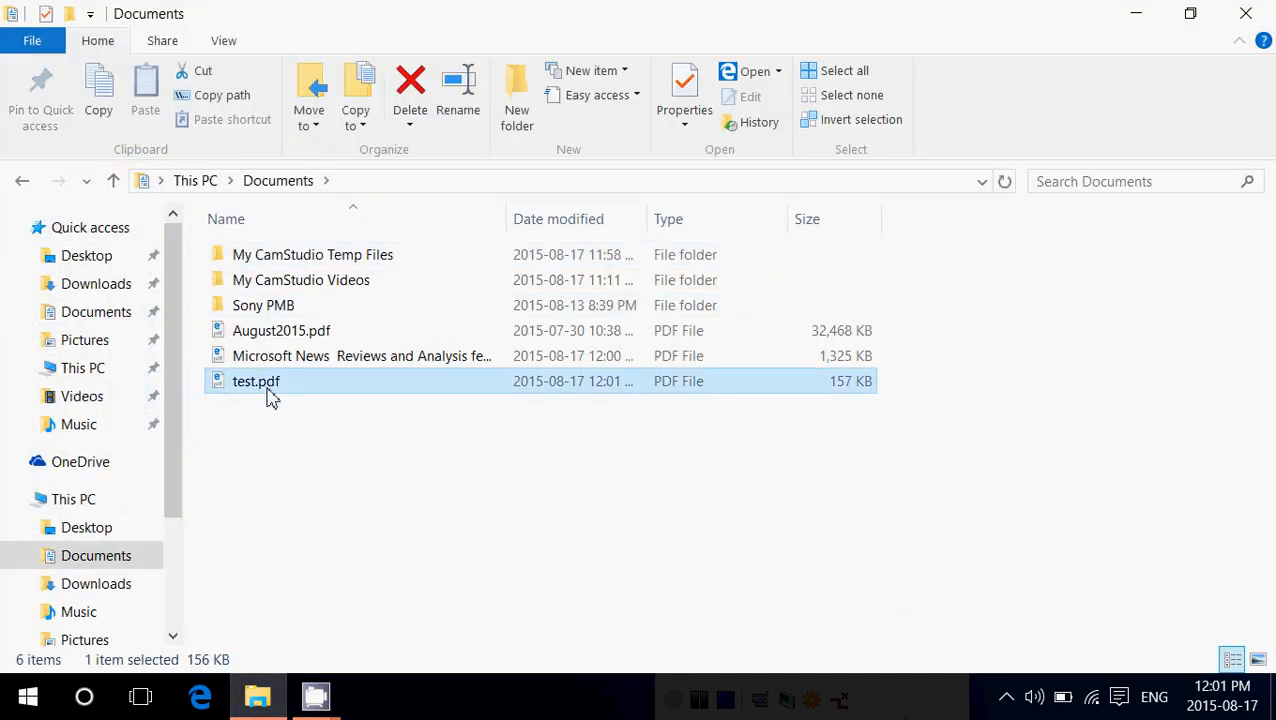
double_click(256, 381)
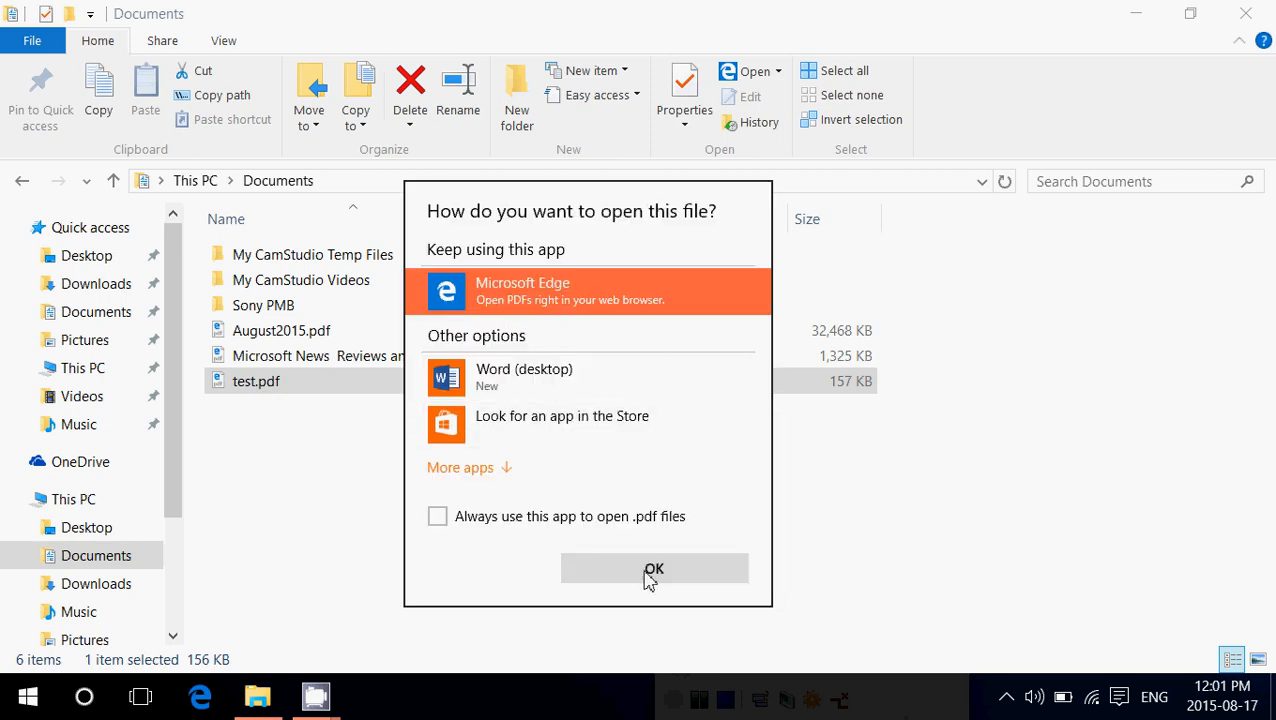
left_click(654, 568)
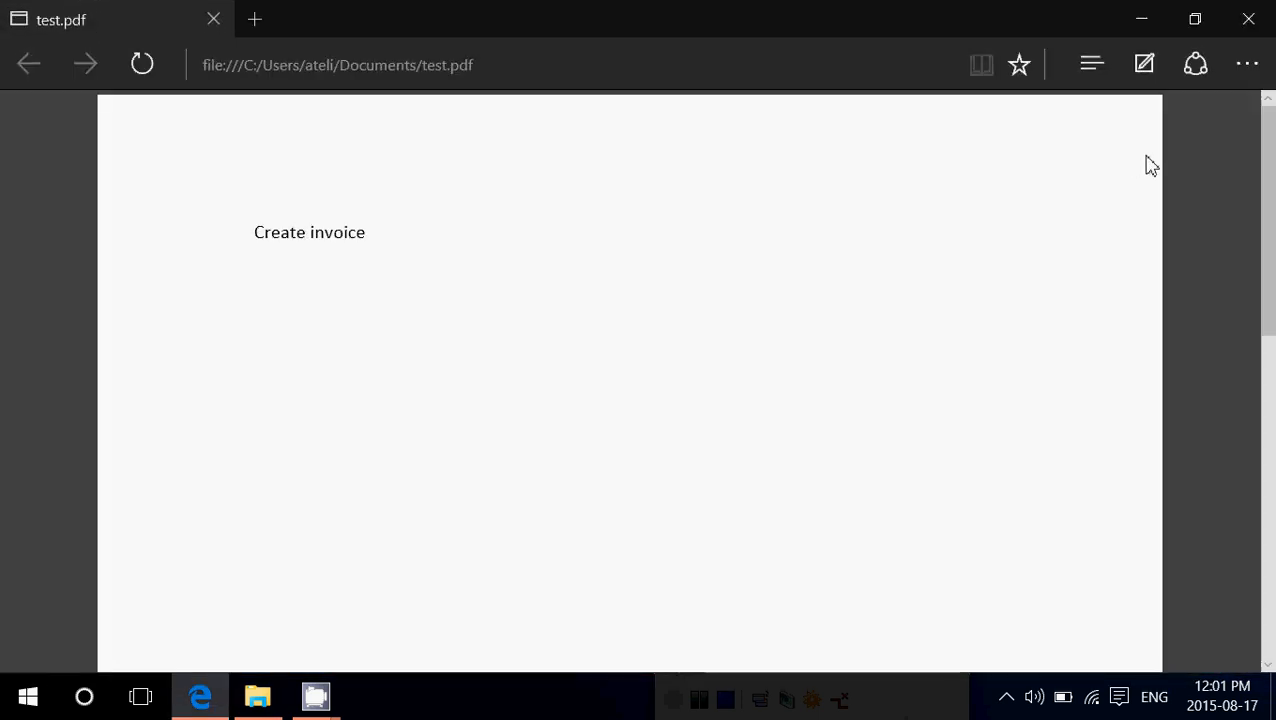
left_click(257, 696)
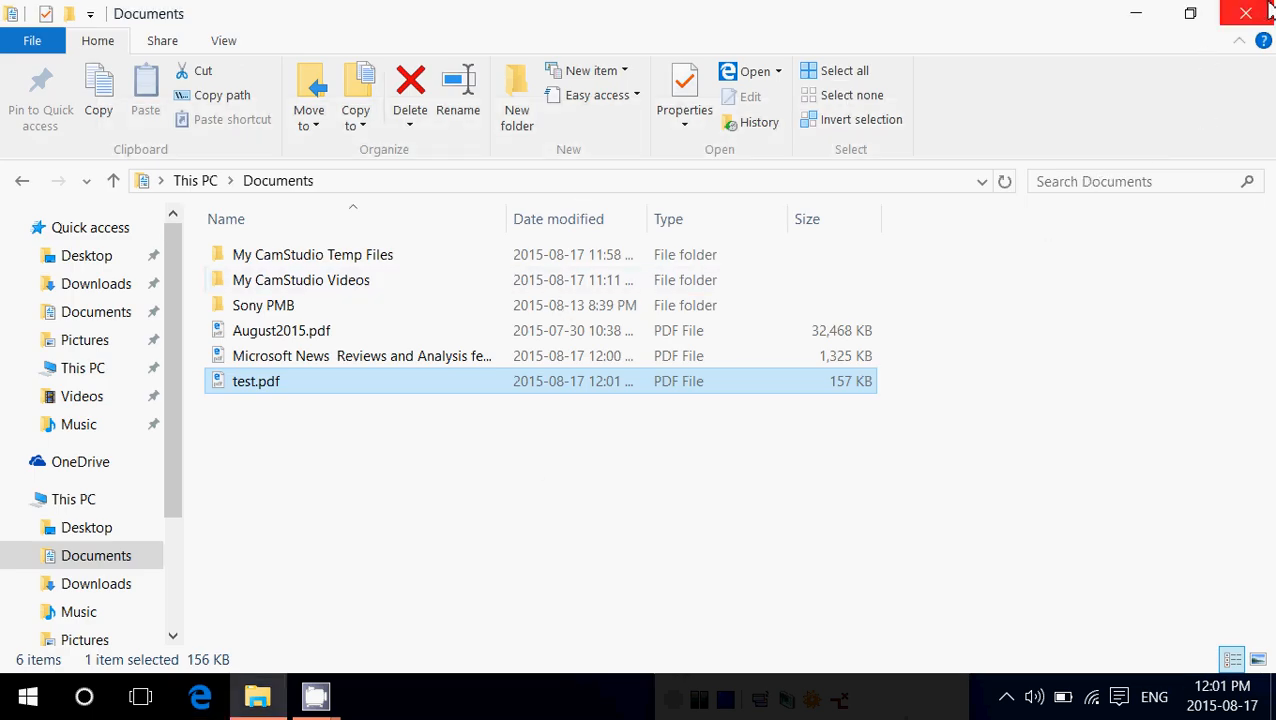
left_click(1246, 13)
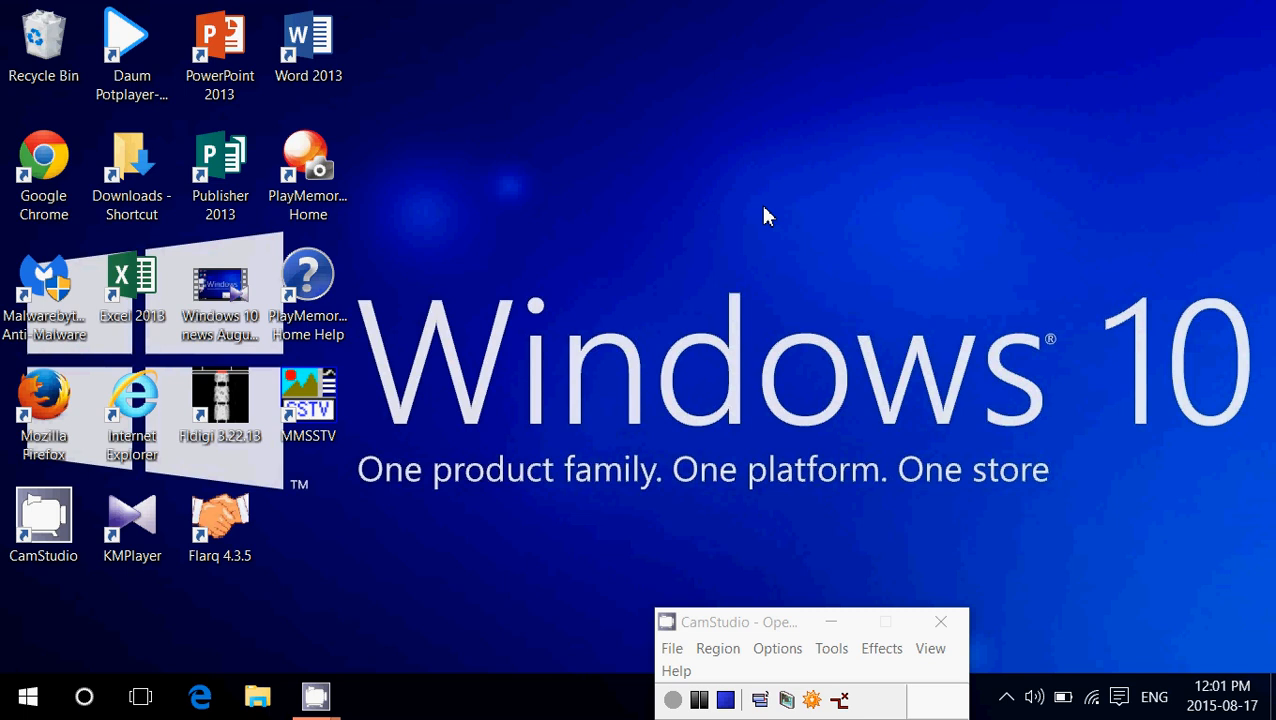
mouse_move(770, 463)
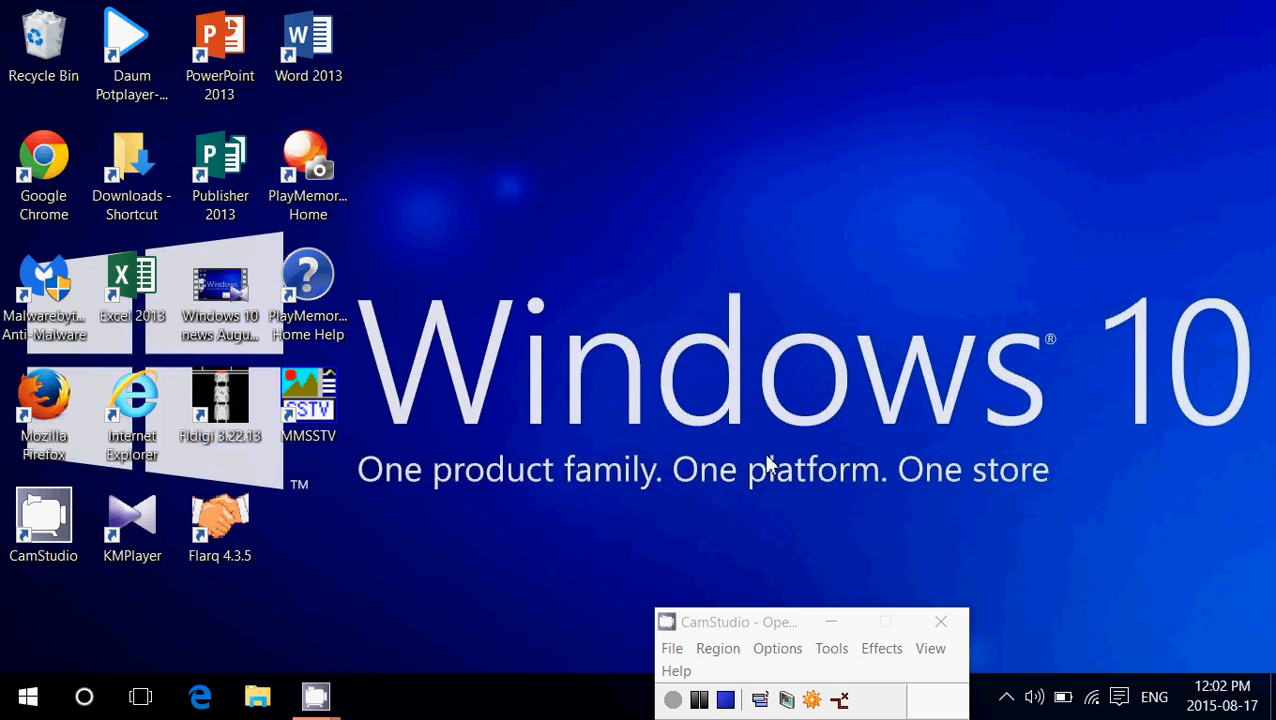